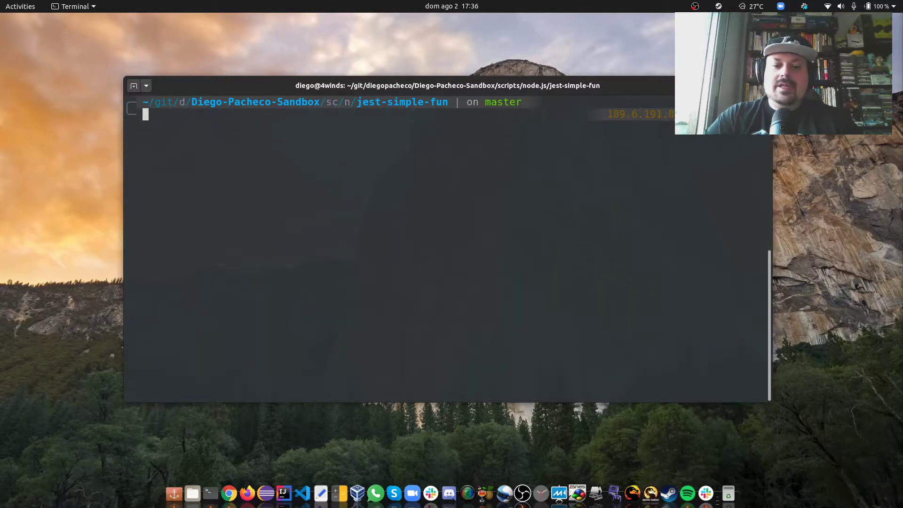
# Run jest in the jest-simple-fun project folder from the terminal
pyautogui.write('jest')
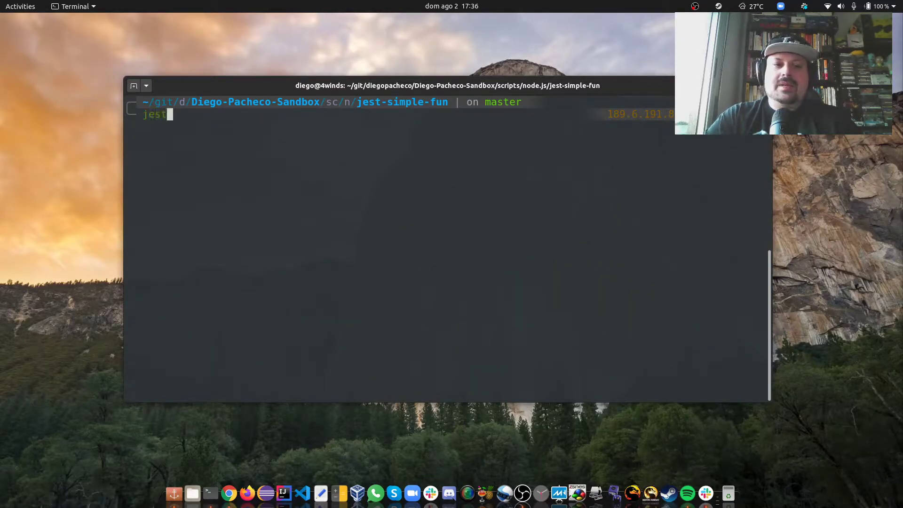
pyautogui.press('Return')
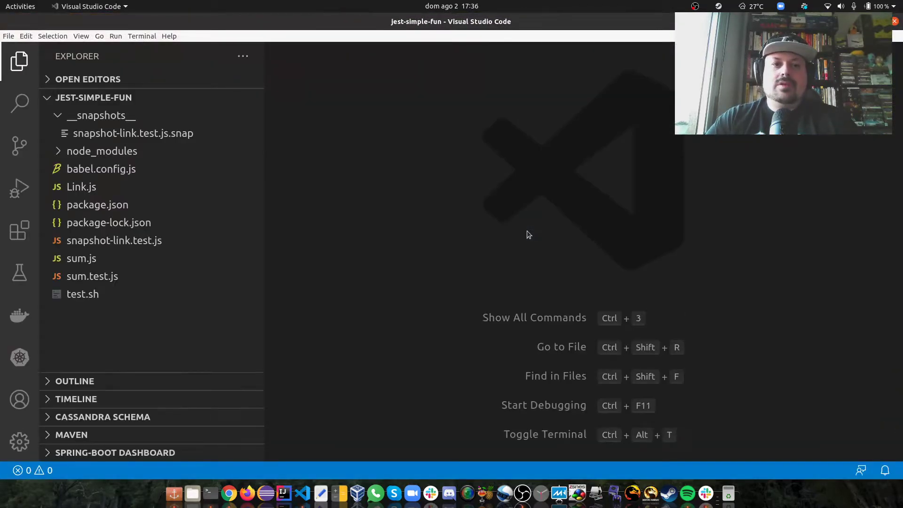
# Open package.json and scroll through its Jest, Babel and React dependencies and test script
pyautogui.click(100, 169)
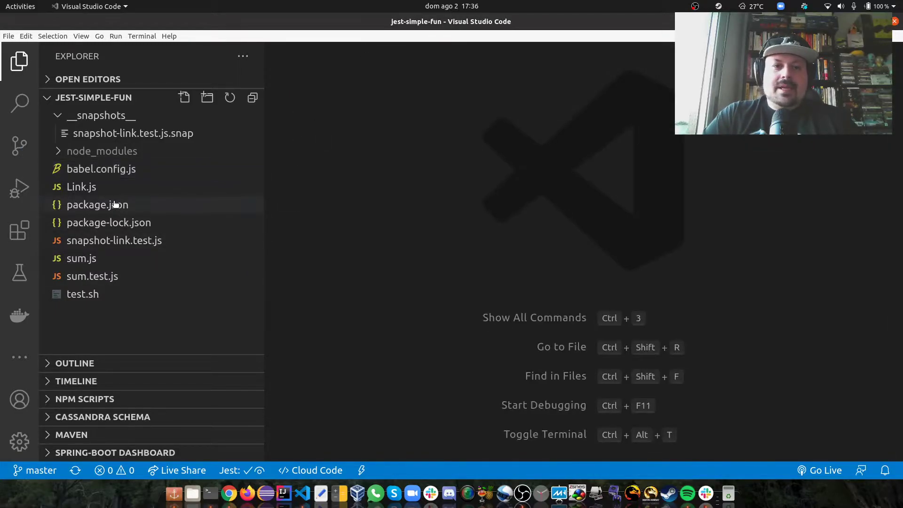
pyautogui.click(97, 205)
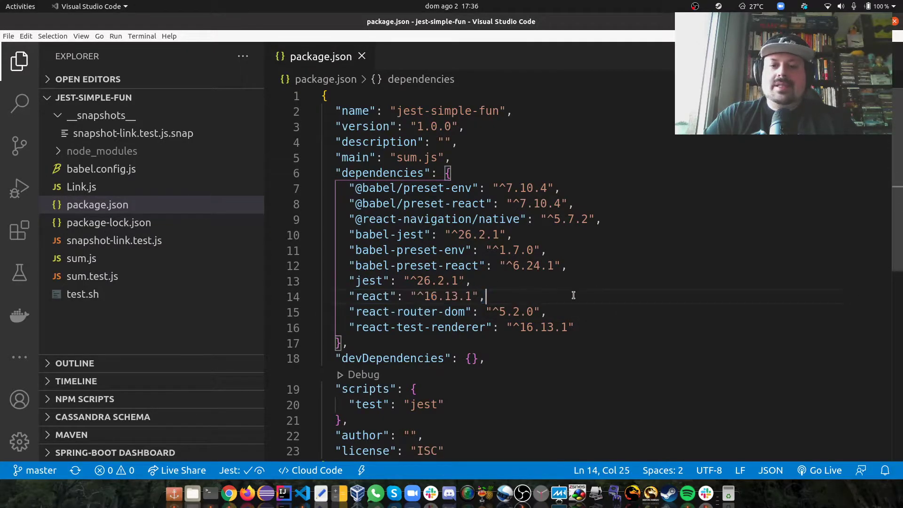
pyautogui.moveTo(601, 318)
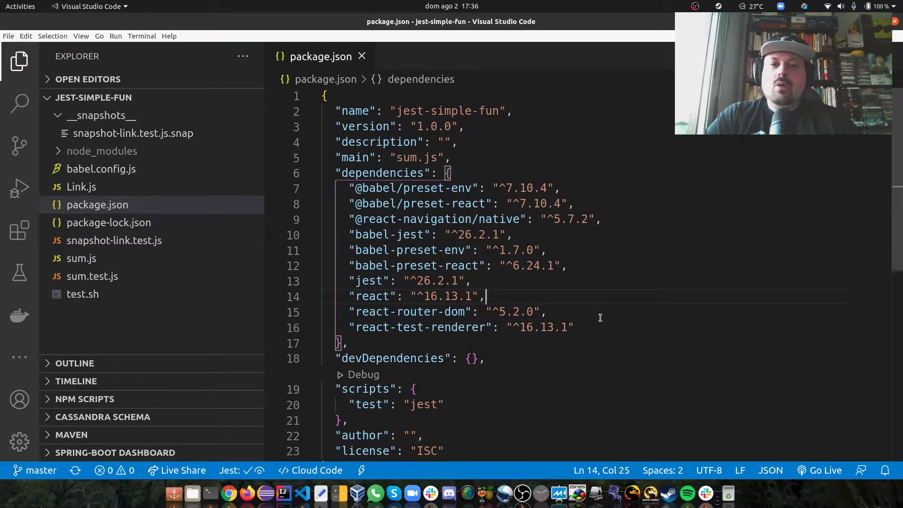
pyautogui.scroll(-3)
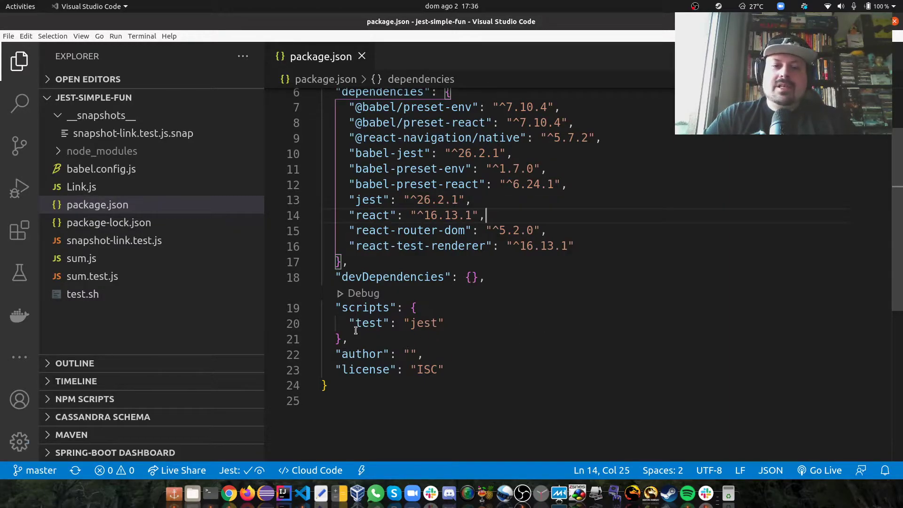
pyautogui.moveTo(509, 334)
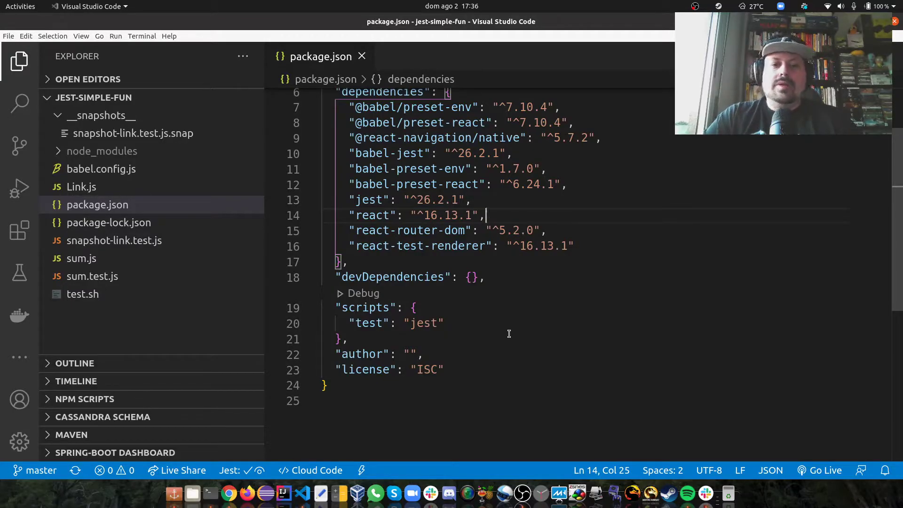
pyautogui.scroll(3)
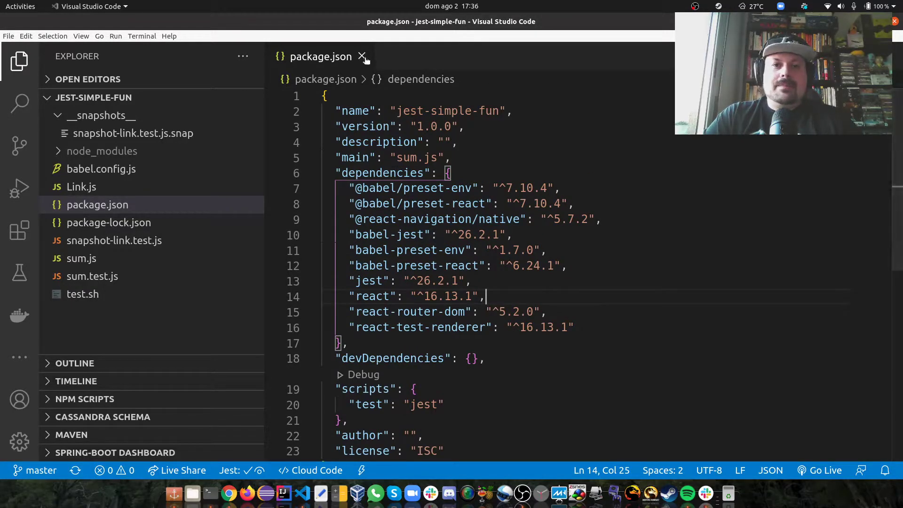
# Open sum.js to view the exported sum(a, b) function, then close its tab
pyautogui.click(81, 258)
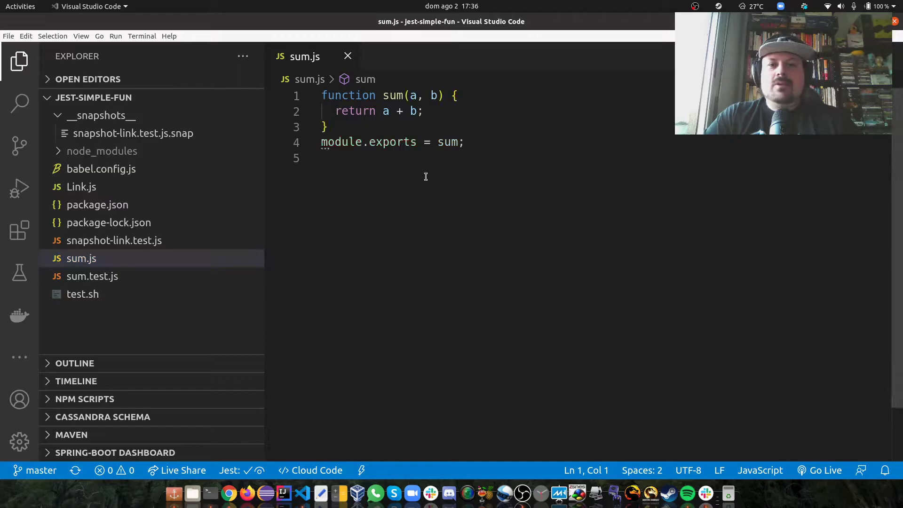
pyautogui.moveTo(500, 215)
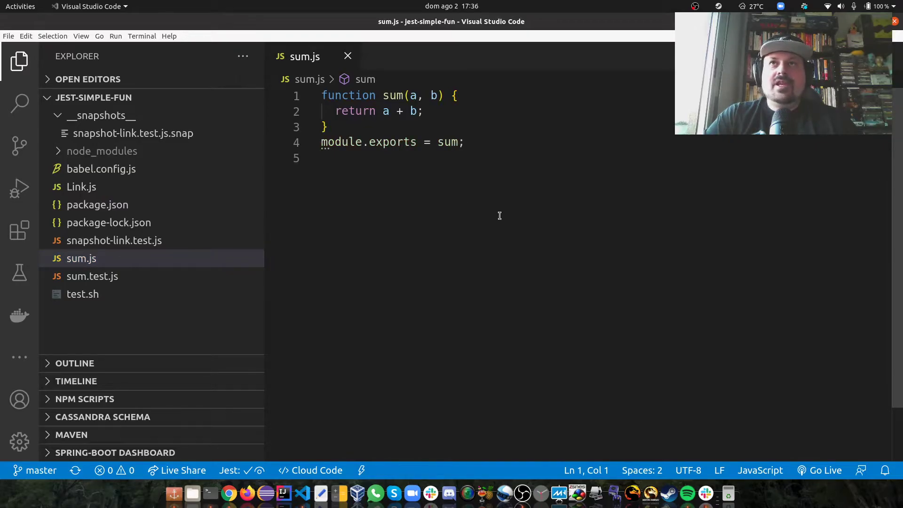
pyautogui.moveTo(414, 148)
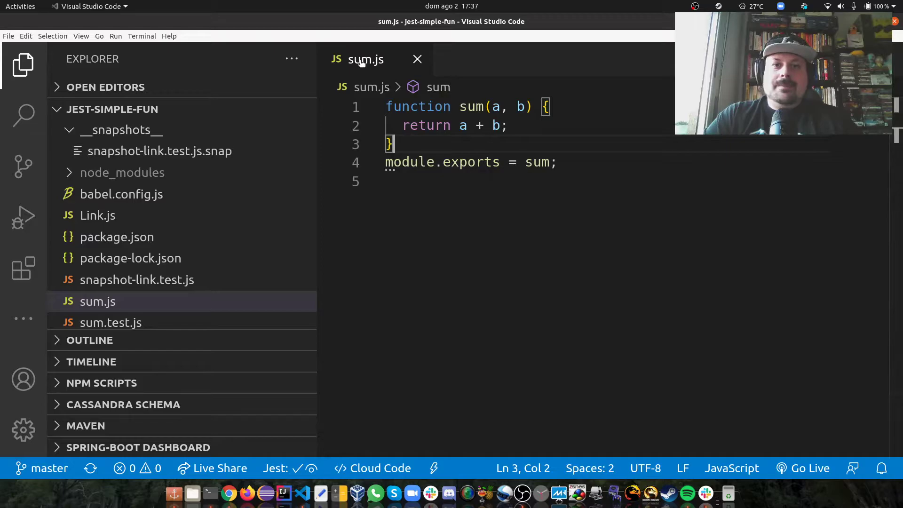
pyautogui.click(417, 59)
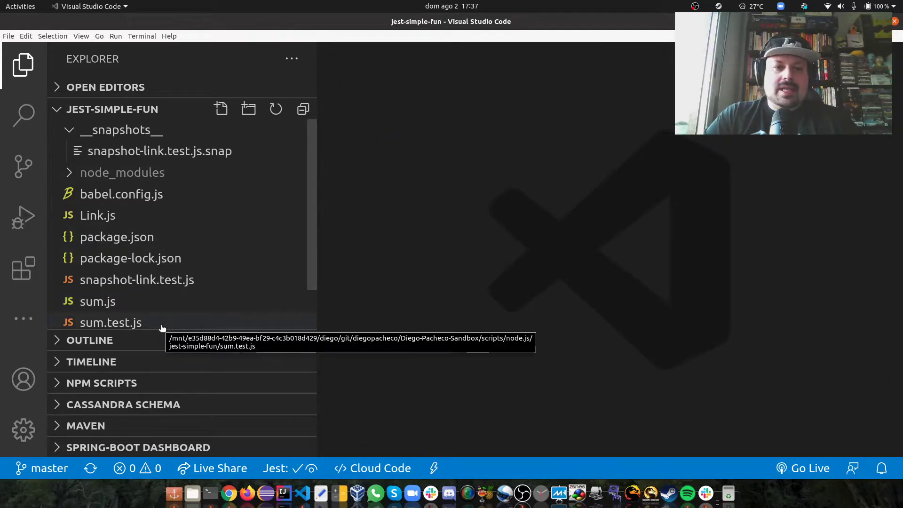
pyautogui.click(110, 322)
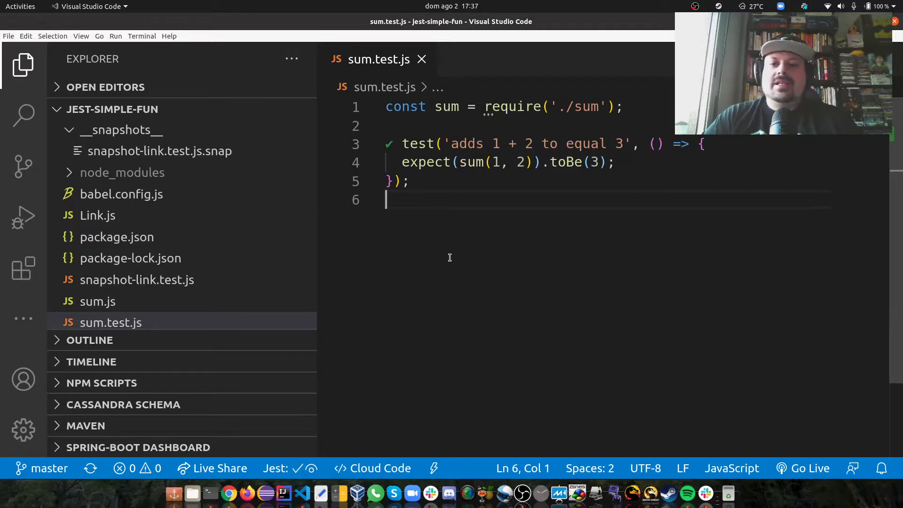
pyautogui.press('ctrl+Home')
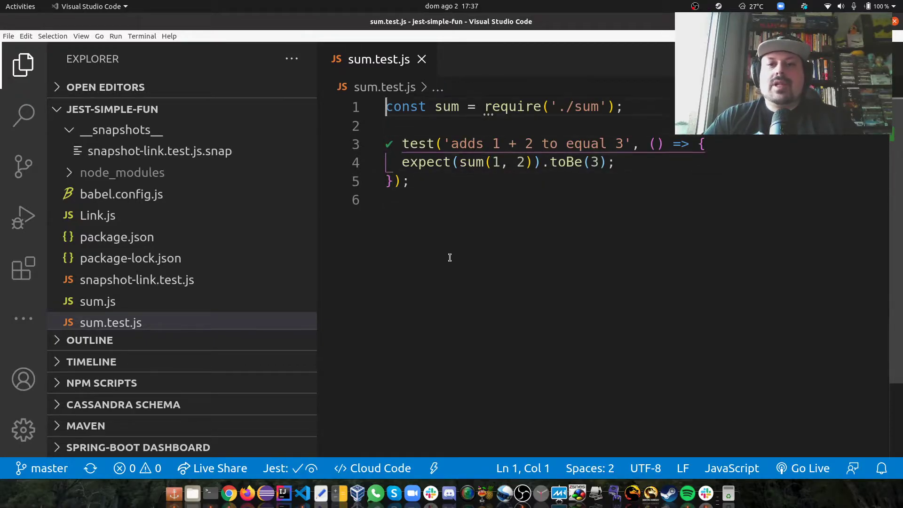
pyautogui.click(551, 107)
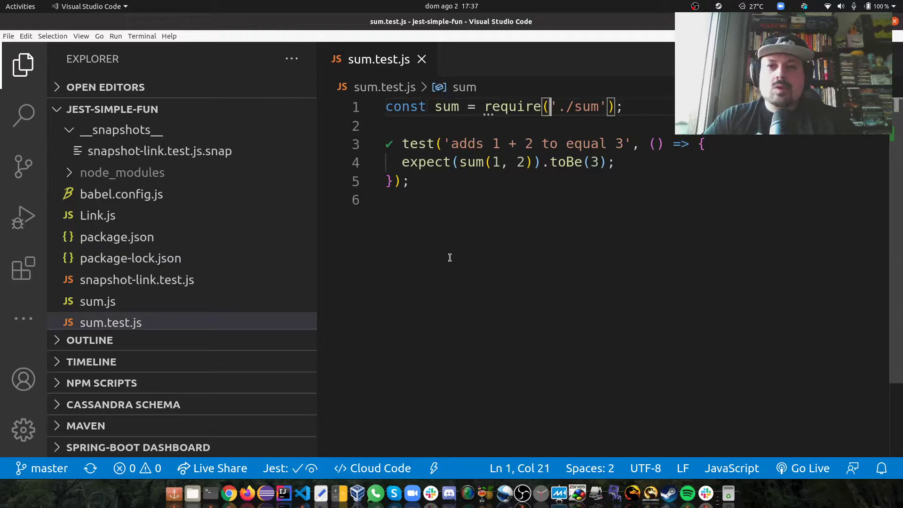
pyautogui.click(475, 107)
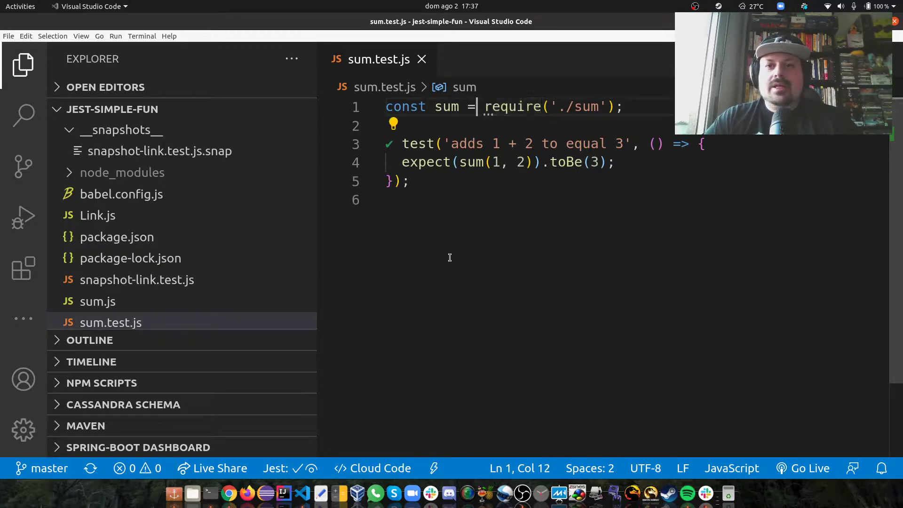
pyautogui.click(509, 144)
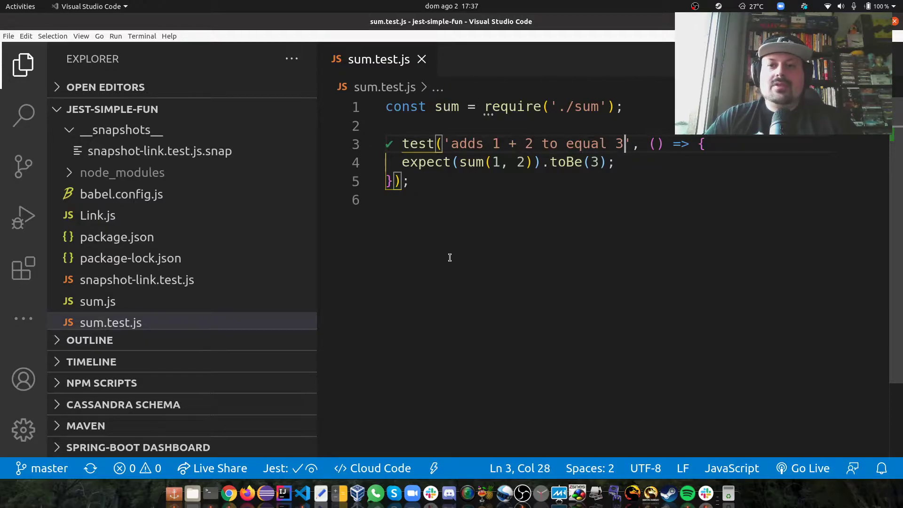
pyautogui.click(601, 162)
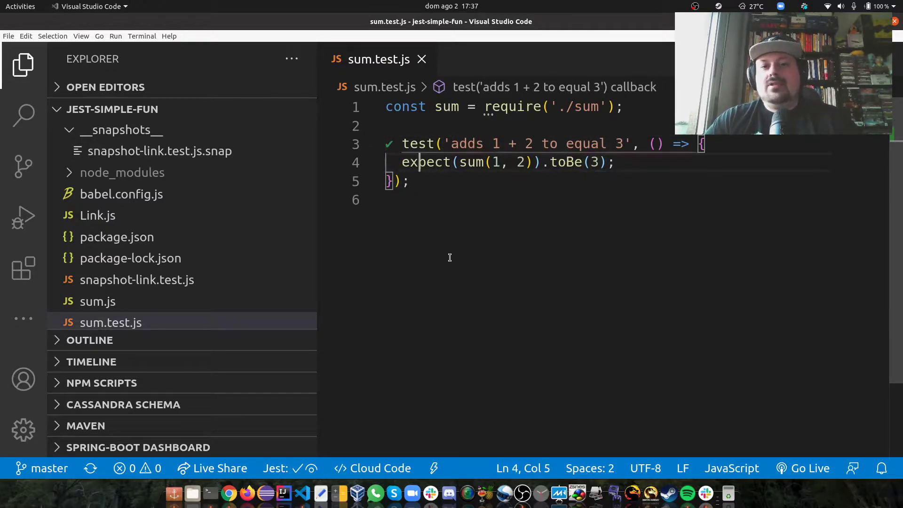
pyautogui.doubleClick(472, 162)
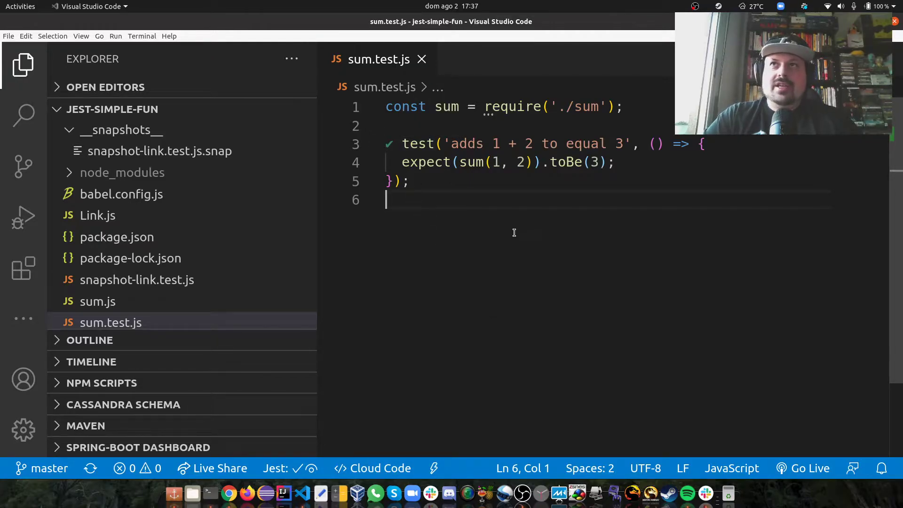
pyautogui.click(421, 59)
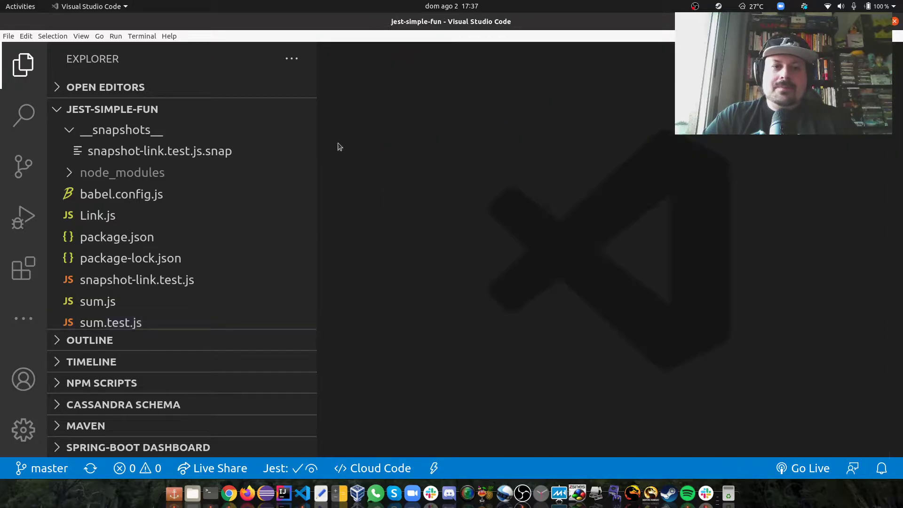
pyautogui.moveTo(307, 236)
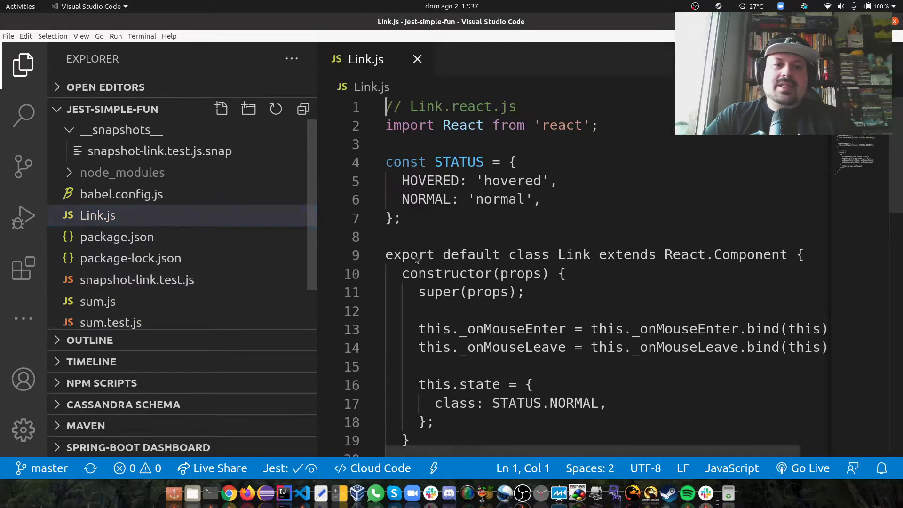
pyautogui.click(403, 218)
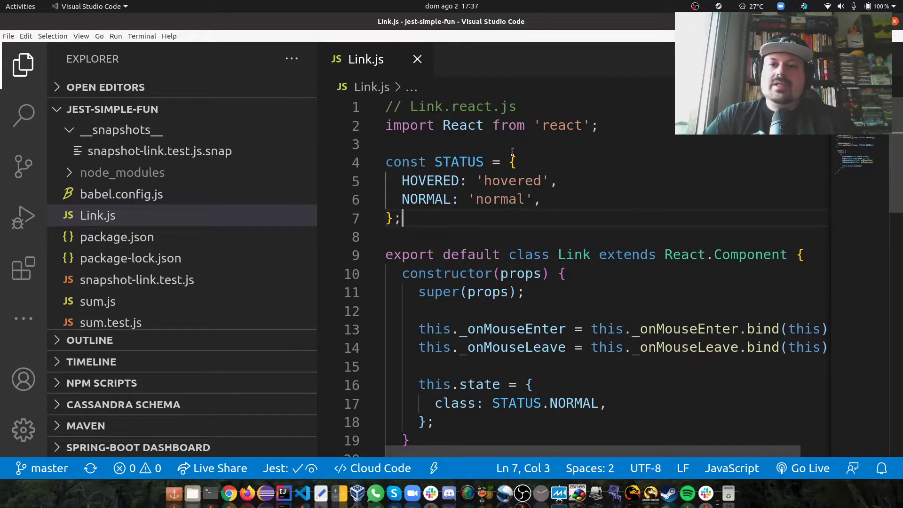
pyautogui.click(392, 144)
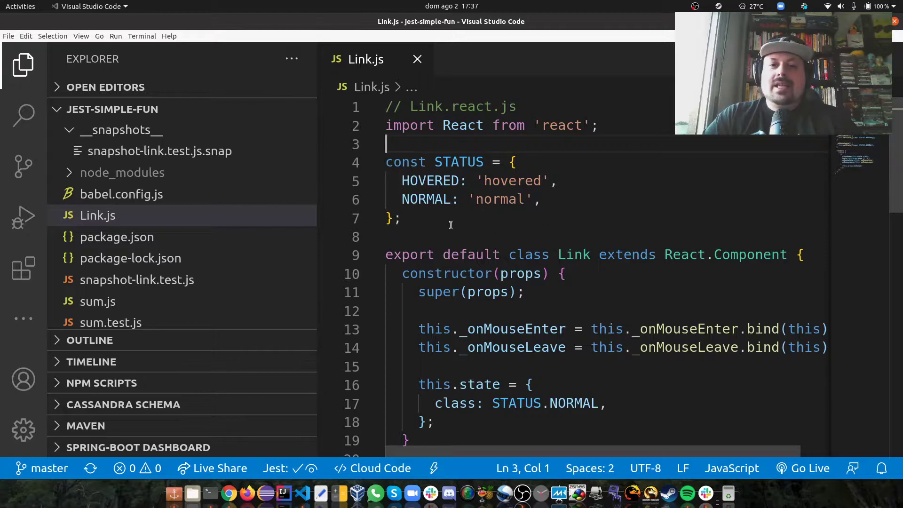
pyautogui.doubleClick(426, 198)
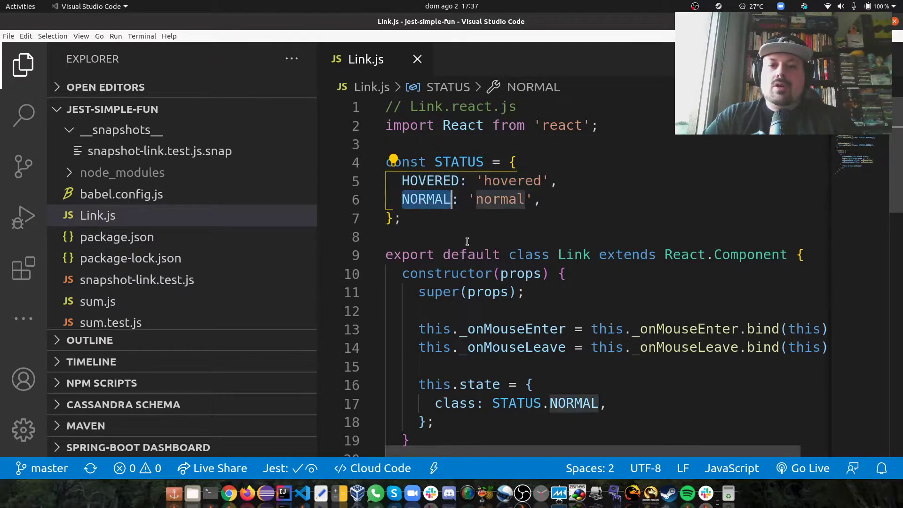
pyautogui.scroll(-3)
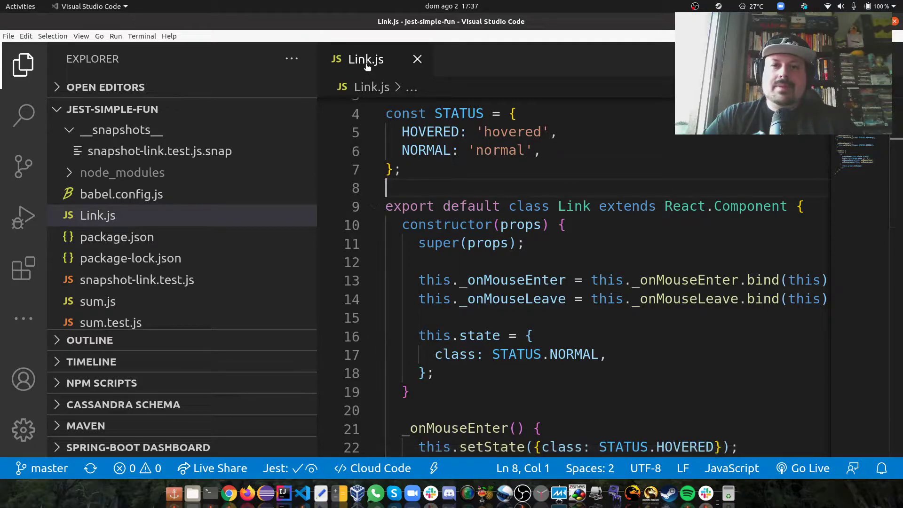
pyautogui.click(602, 185)
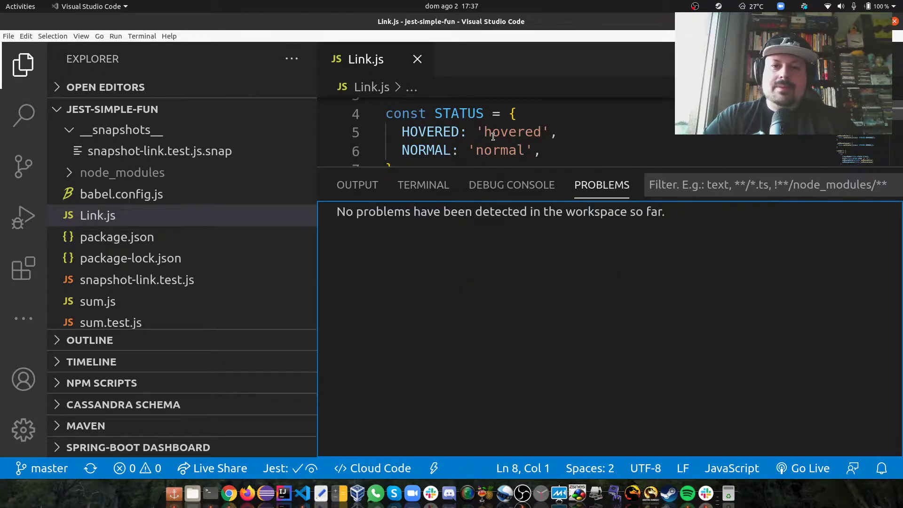
pyautogui.click(24, 65)
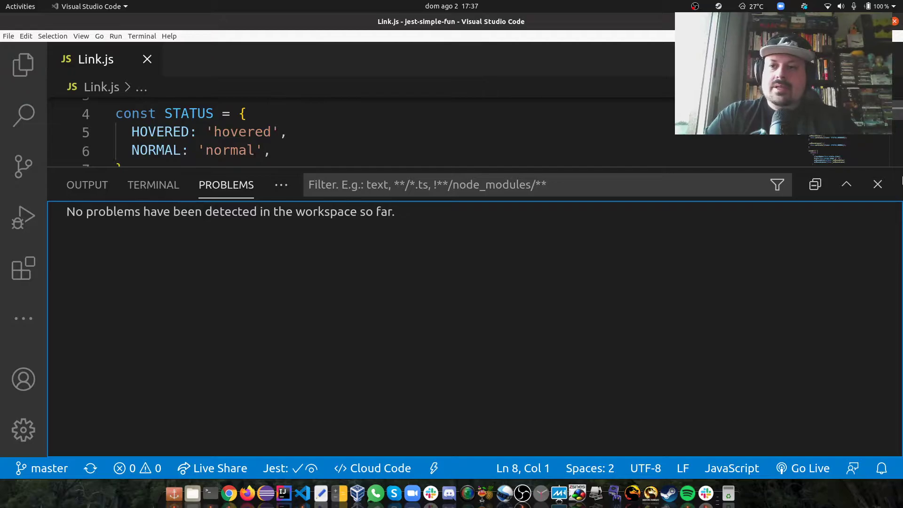
pyautogui.click(876, 184)
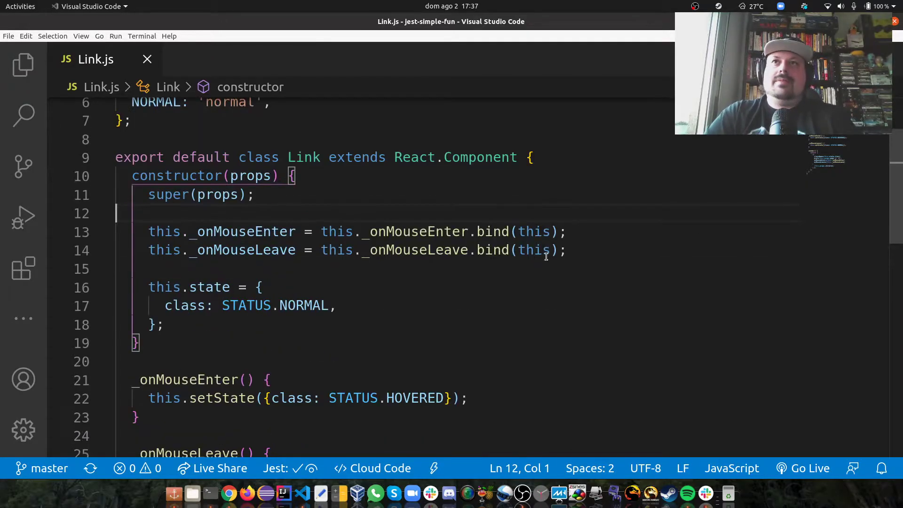
pyautogui.doubleClick(258, 157)
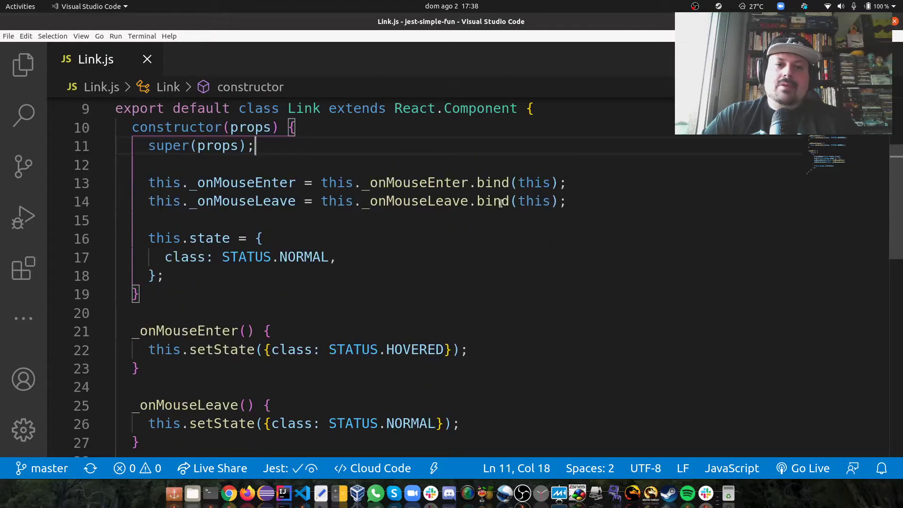
pyautogui.scroll(3)
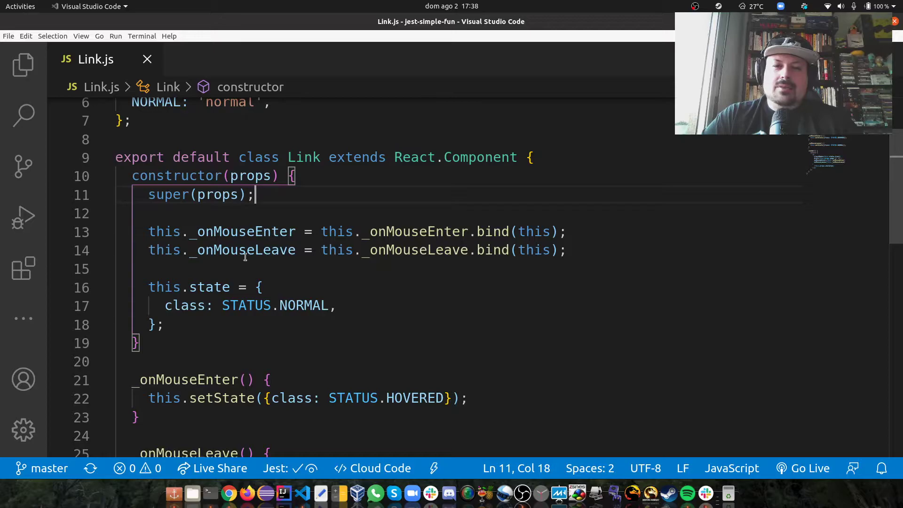
pyautogui.doubleClick(242, 231)
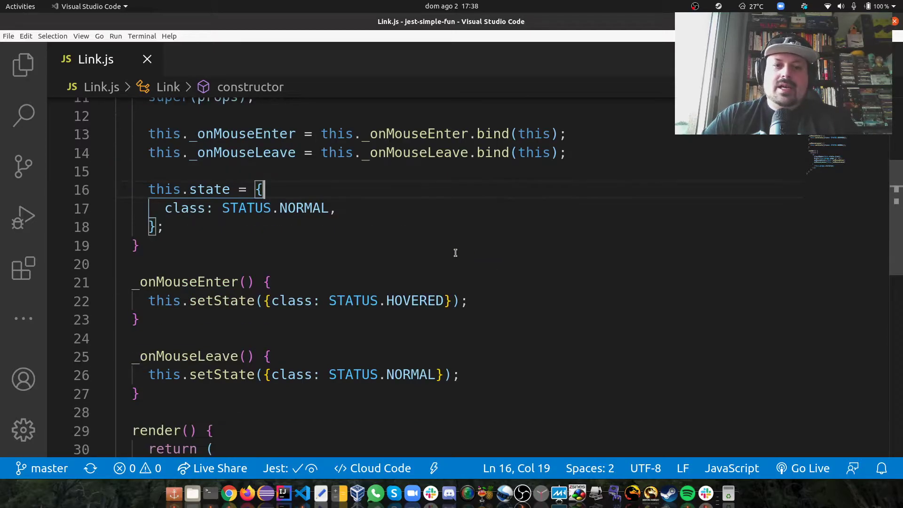
pyautogui.scroll(3)
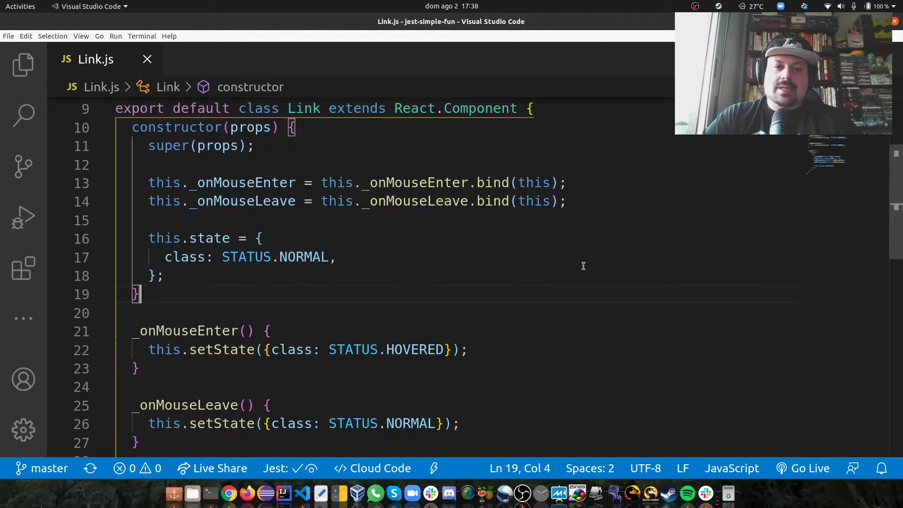
pyautogui.scroll(-3)
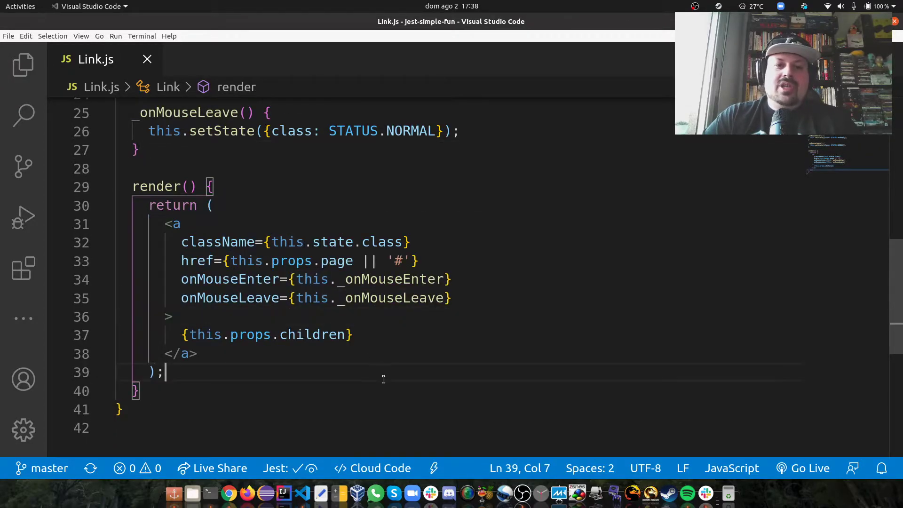
pyautogui.click(197, 354)
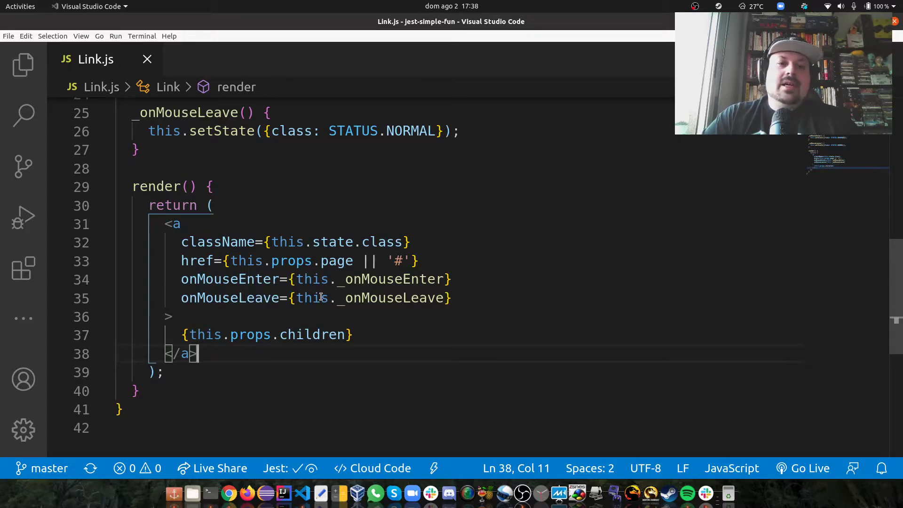
pyautogui.moveTo(182, 305)
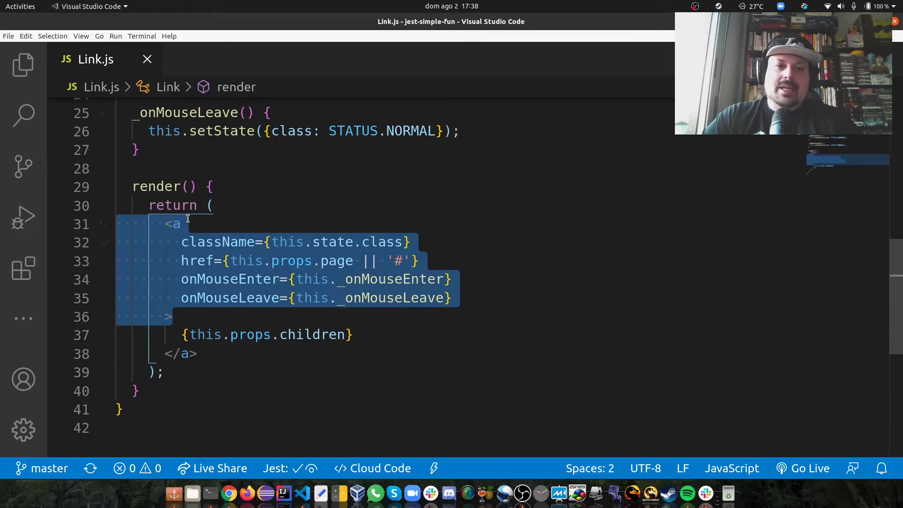
pyautogui.click(182, 224)
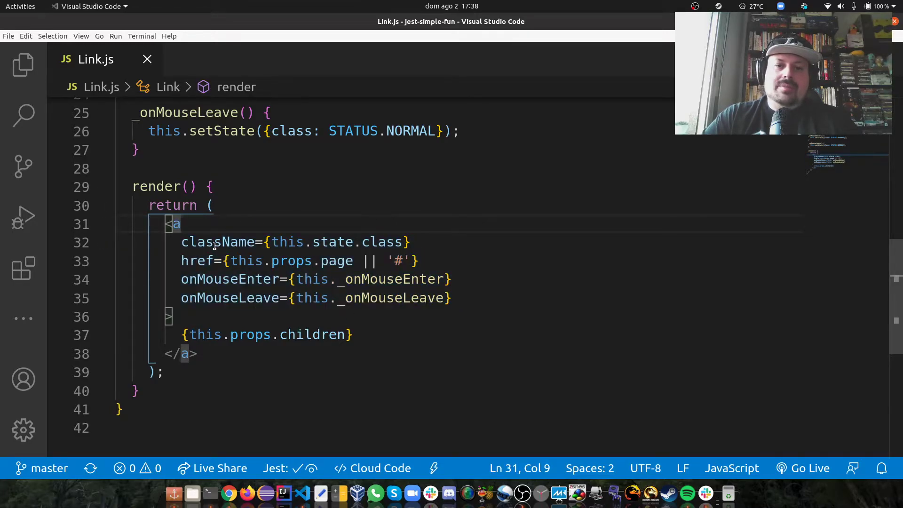
pyautogui.click(388, 298)
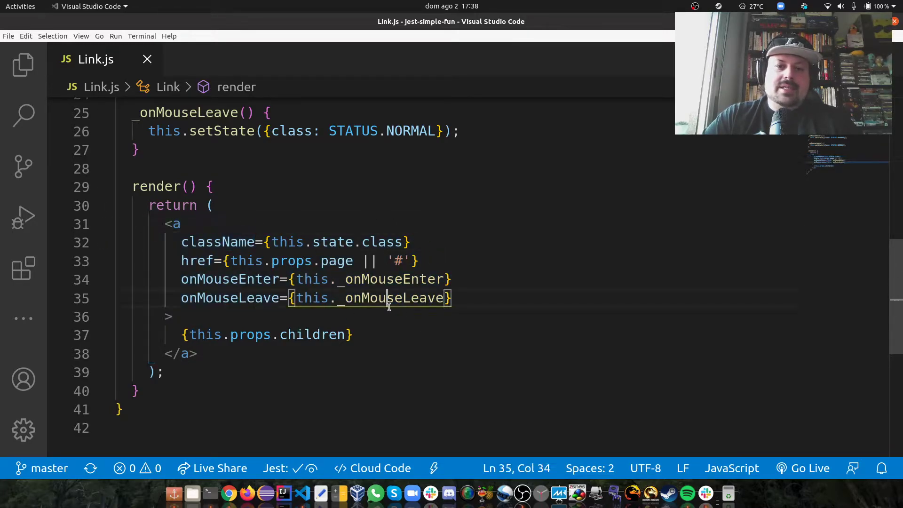
pyautogui.doubleClick(231, 280)
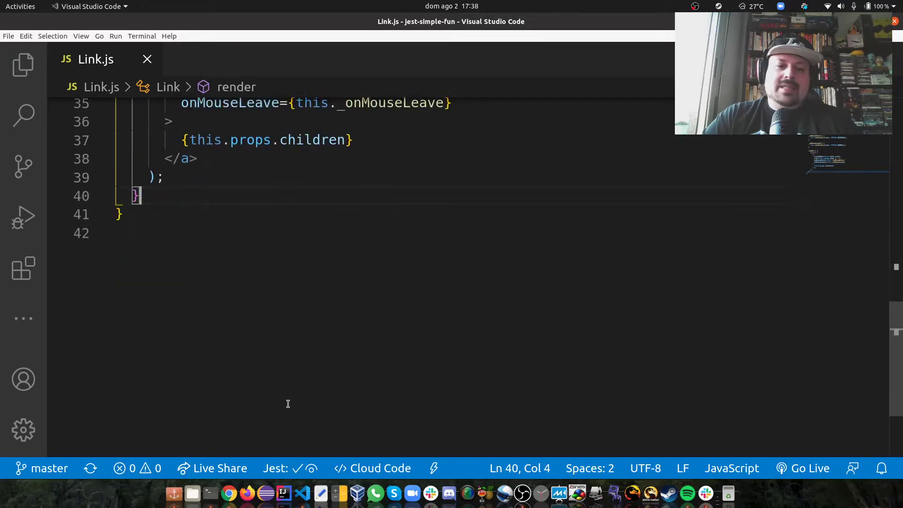
pyautogui.scroll(3)
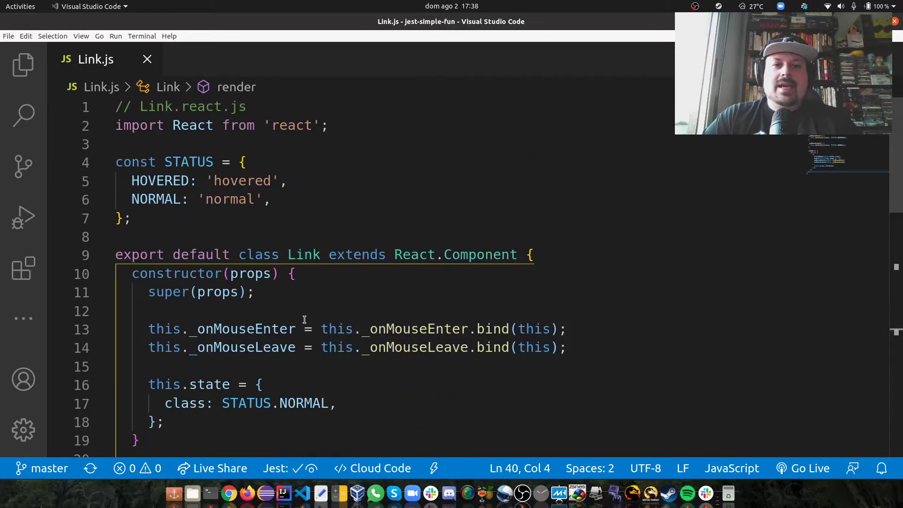
# Close Link.js and open snapshot-link.test.js with the file tree hidden
pyautogui.click(146, 60)
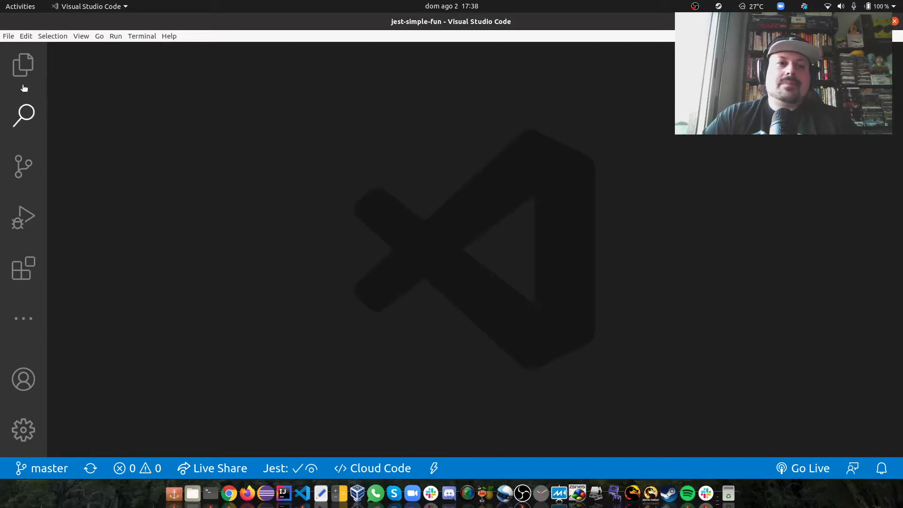
pyautogui.click(23, 65)
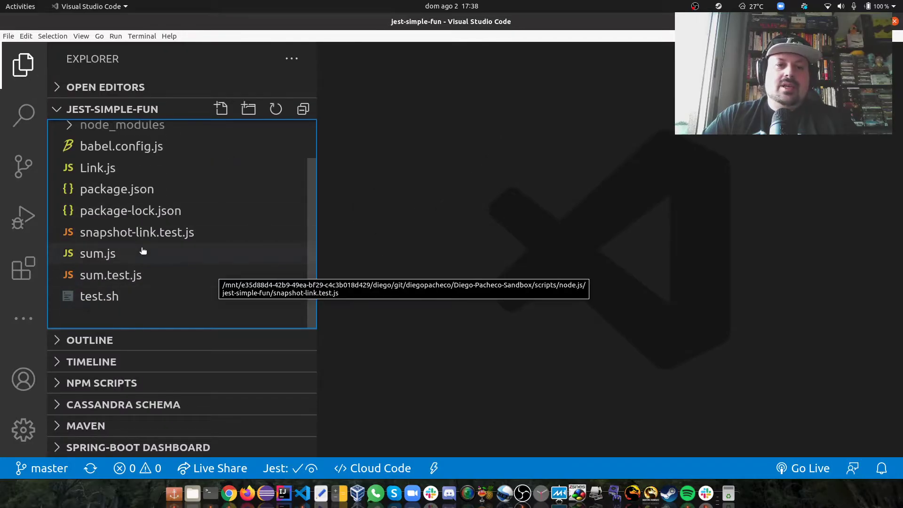
pyautogui.click(137, 232)
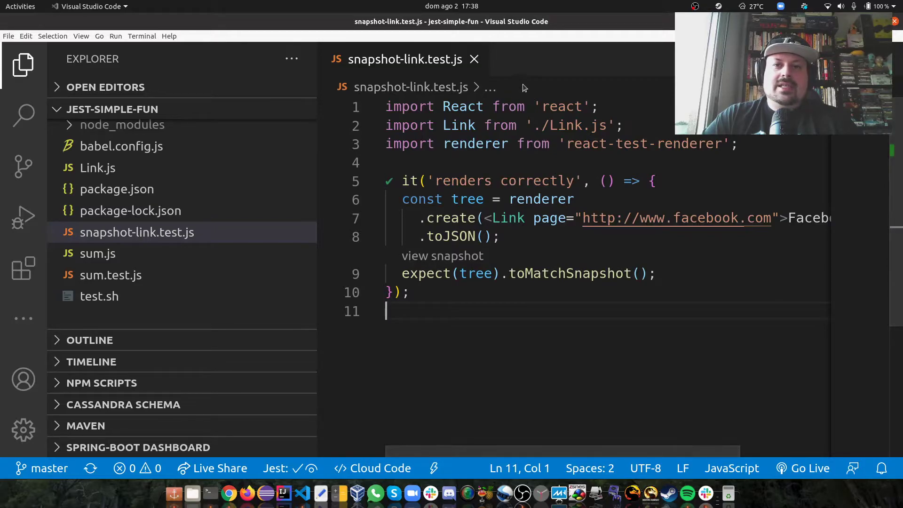
pyautogui.moveTo(218, 238)
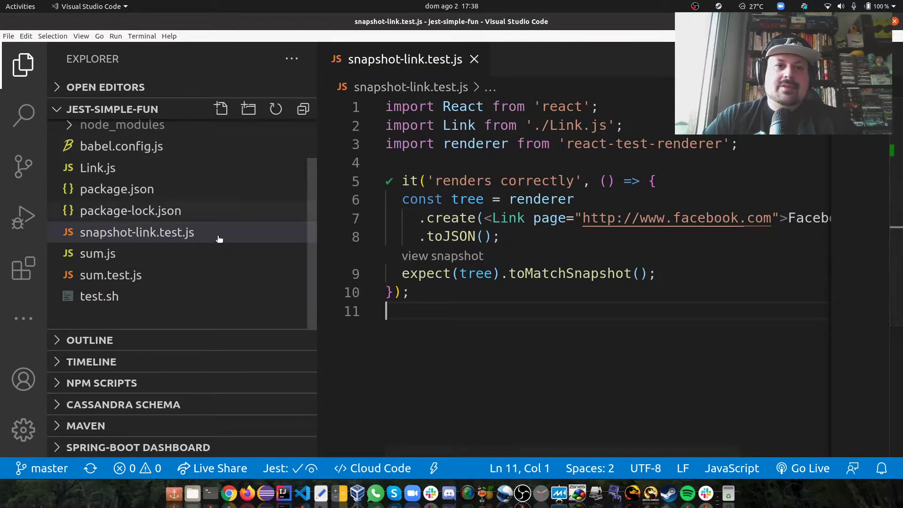
pyautogui.click(23, 65)
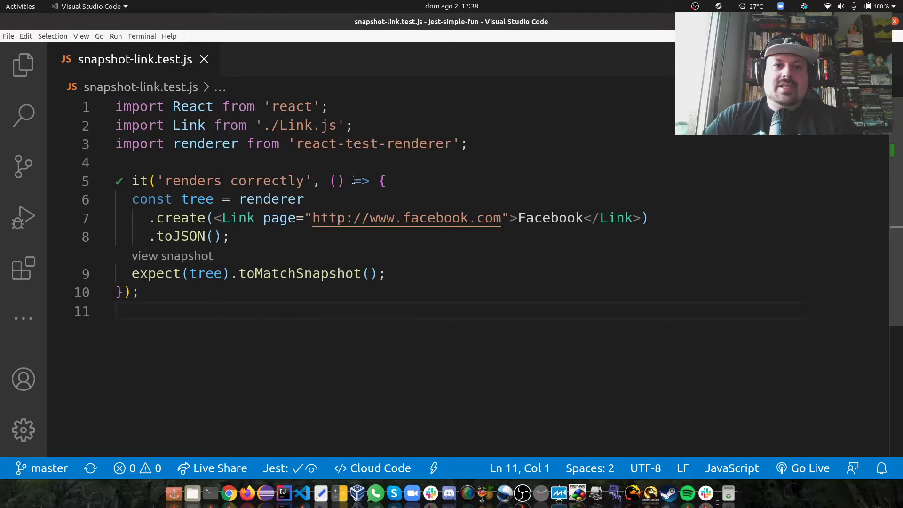
pyautogui.moveTo(463, 186)
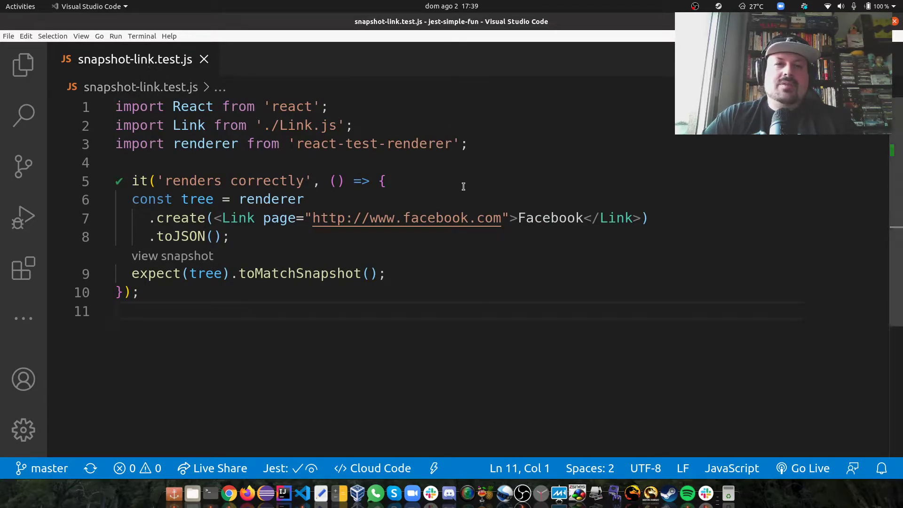
pyautogui.moveTo(135, 59)
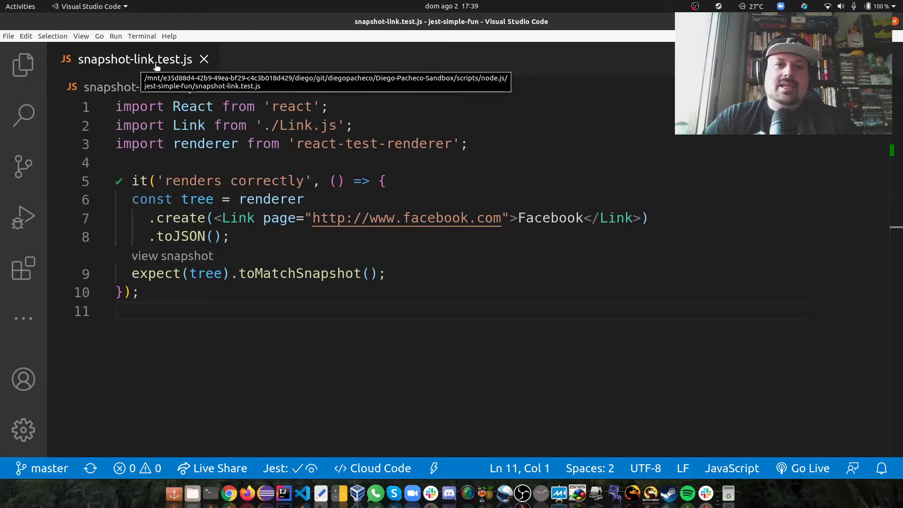
# Highlight the imported Link and renderer names and the rendered tree in the test
pyautogui.click(116, 163)
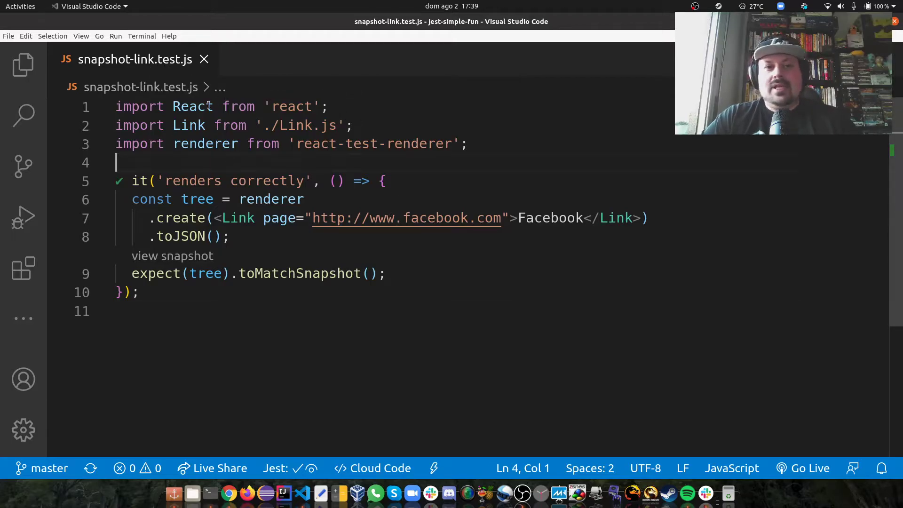
pyautogui.moveTo(188, 125)
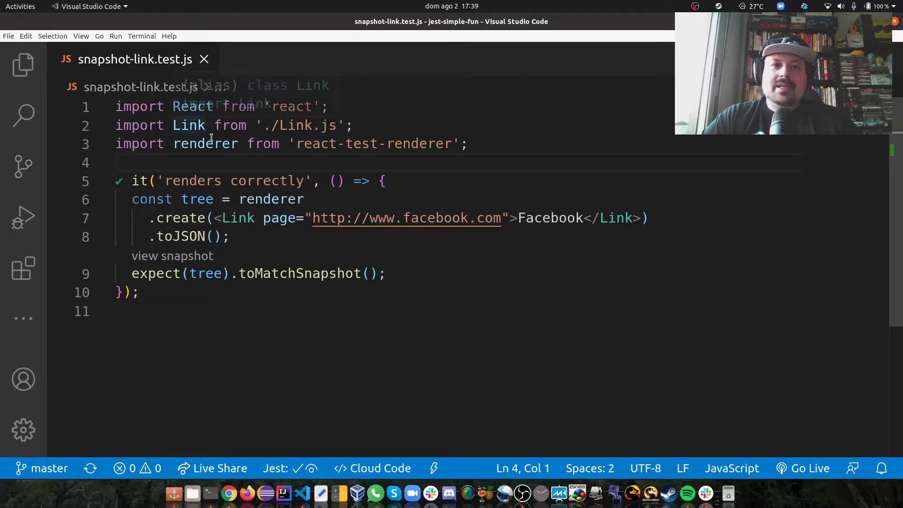
pyautogui.moveTo(290, 136)
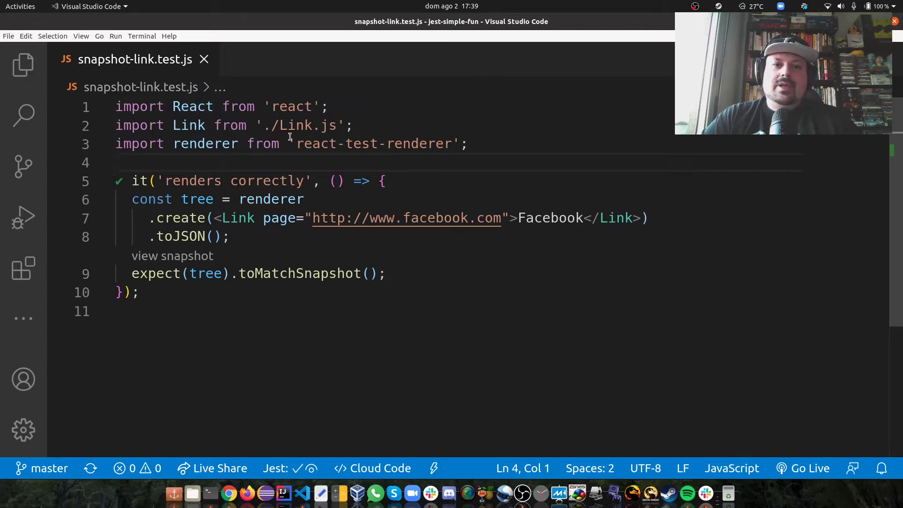
pyautogui.doubleClick(190, 125)
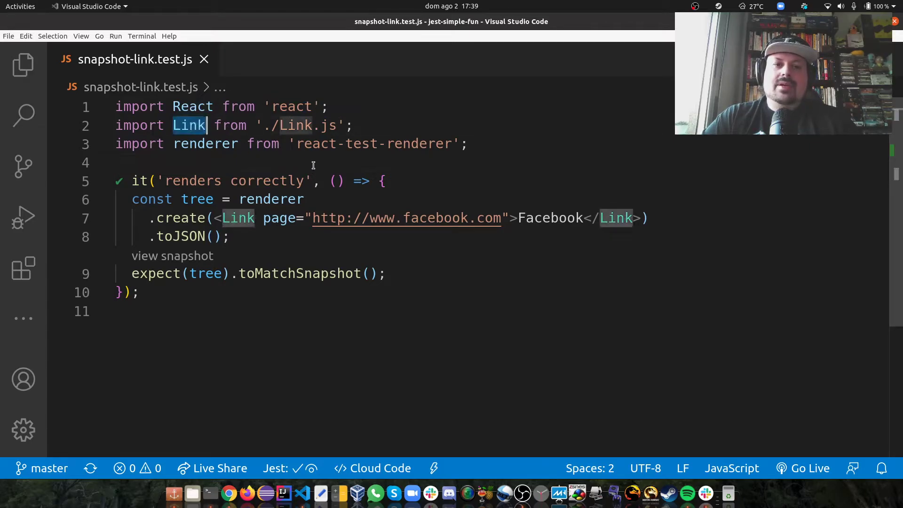
pyautogui.click(356, 162)
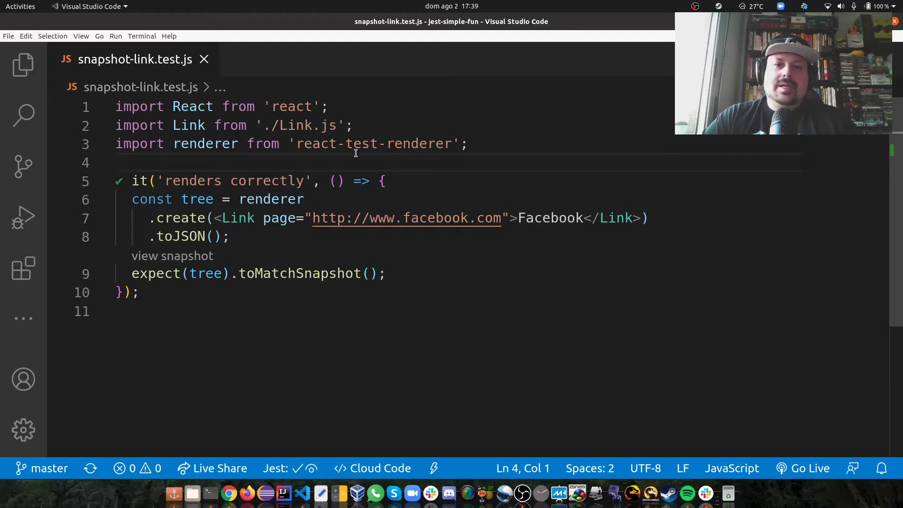
pyautogui.doubleClick(205, 143)
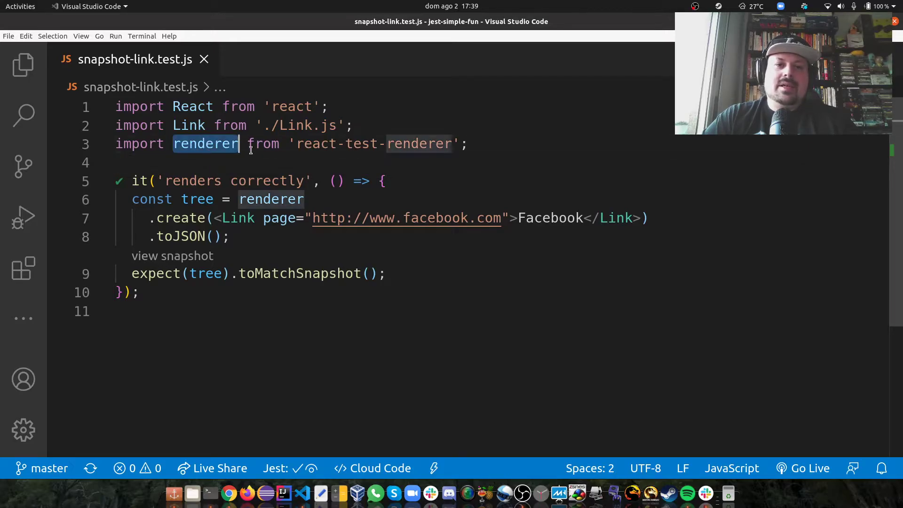
pyautogui.click(305, 200)
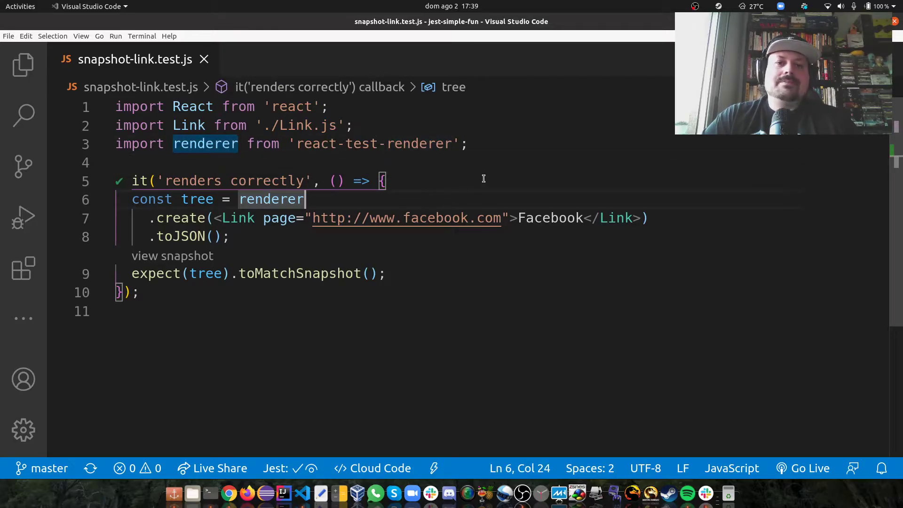
pyautogui.moveTo(294, 208)
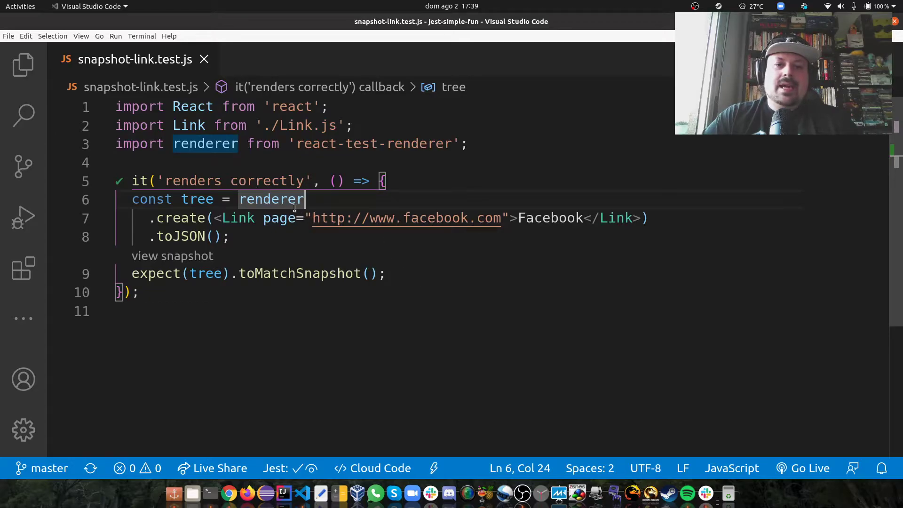
pyautogui.moveTo(597, 274)
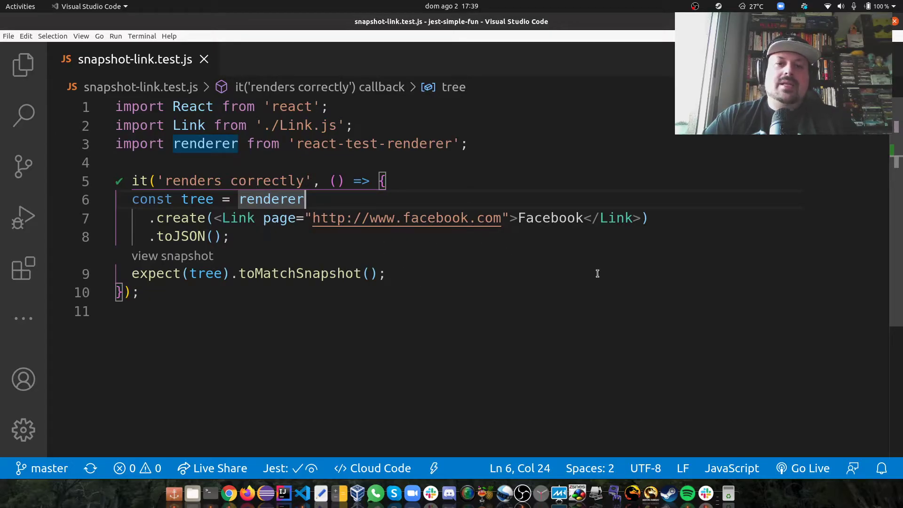
pyautogui.moveTo(229, 241)
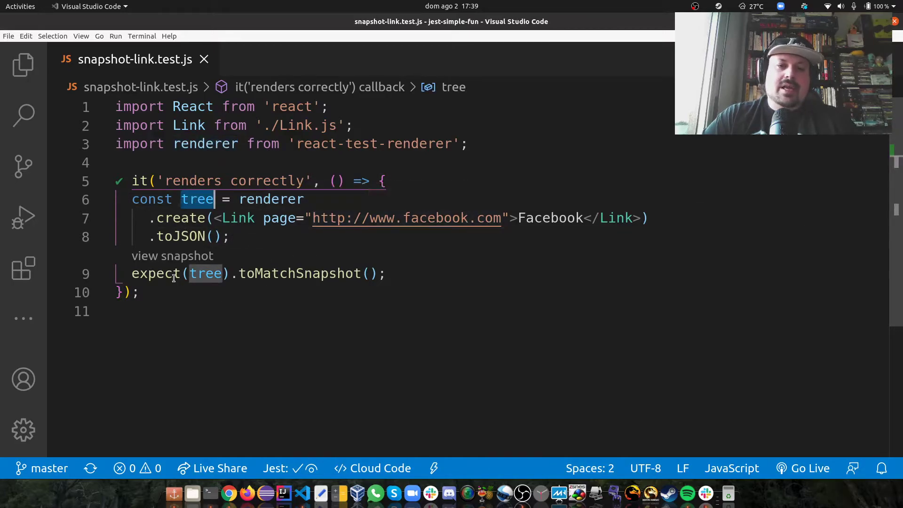
pyautogui.click(116, 311)
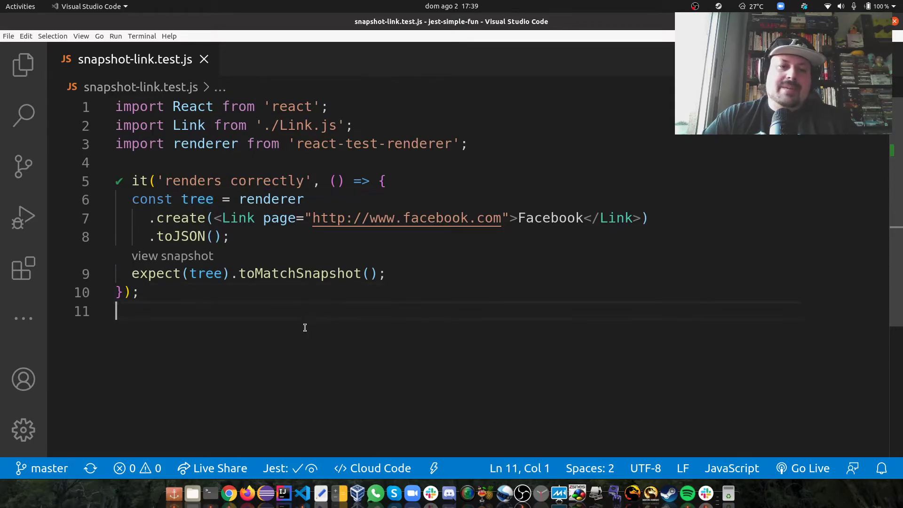
pyautogui.moveTo(326, 303)
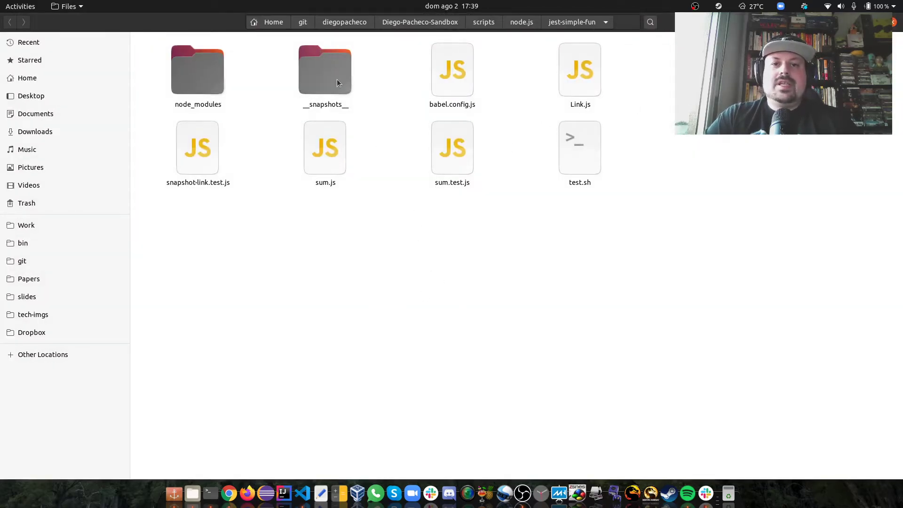
# Open the new __snapshots__ folder, then return to the VS Code editor
pyautogui.doubleClick(325, 69)
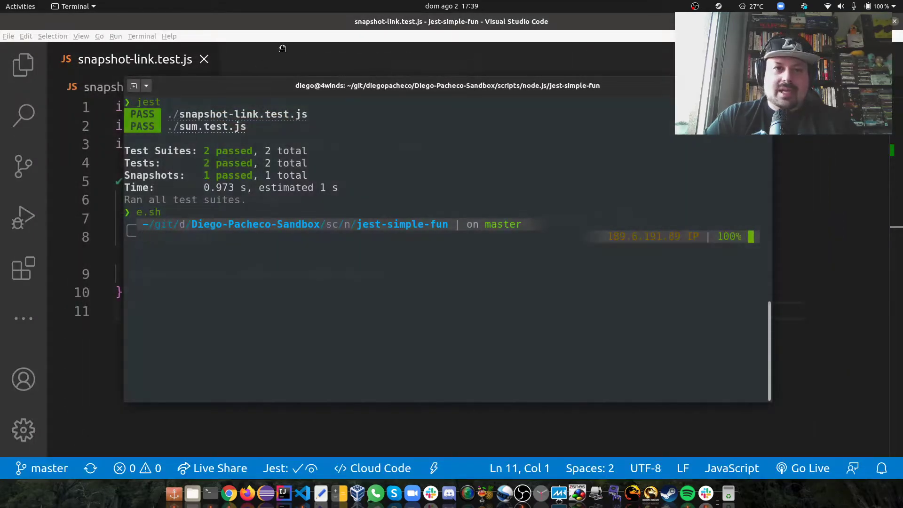
pyautogui.click(23, 65)
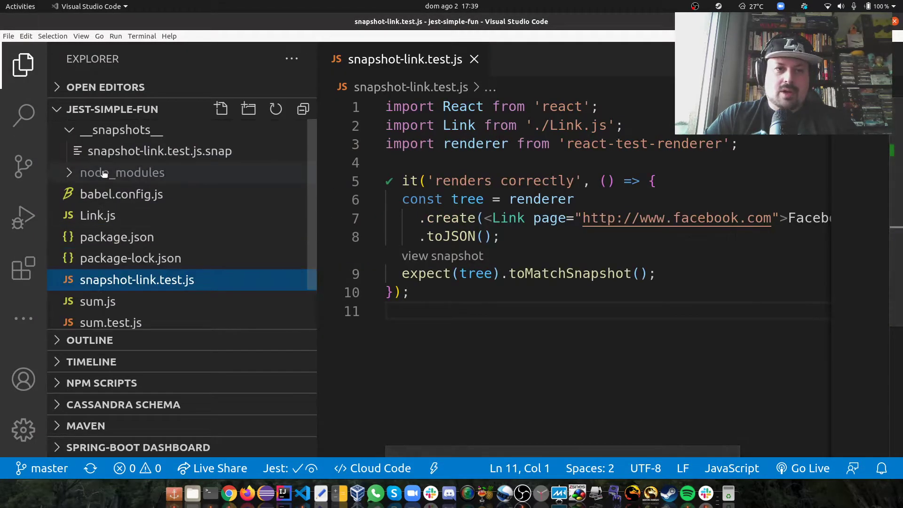
# View the stored Facebook anchor snapshot, close the .snap tab and hide the file tree
pyautogui.click(121, 130)
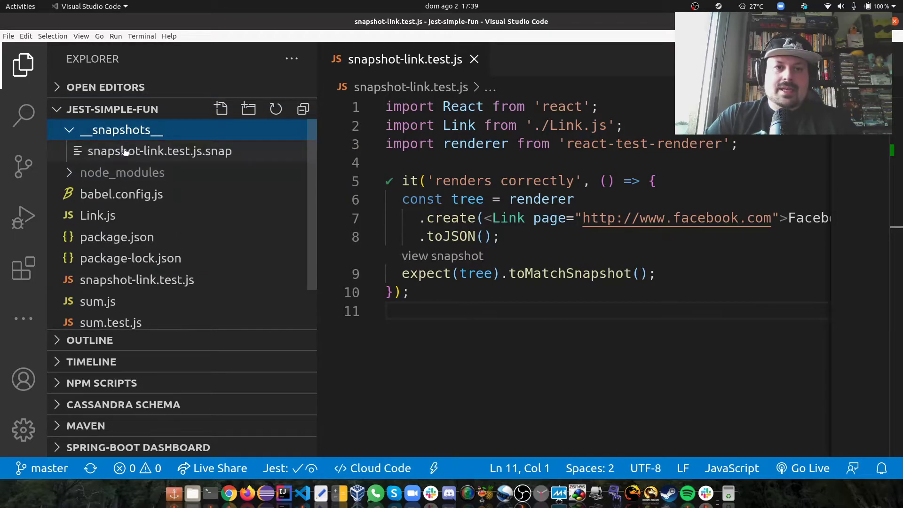
pyautogui.click(159, 151)
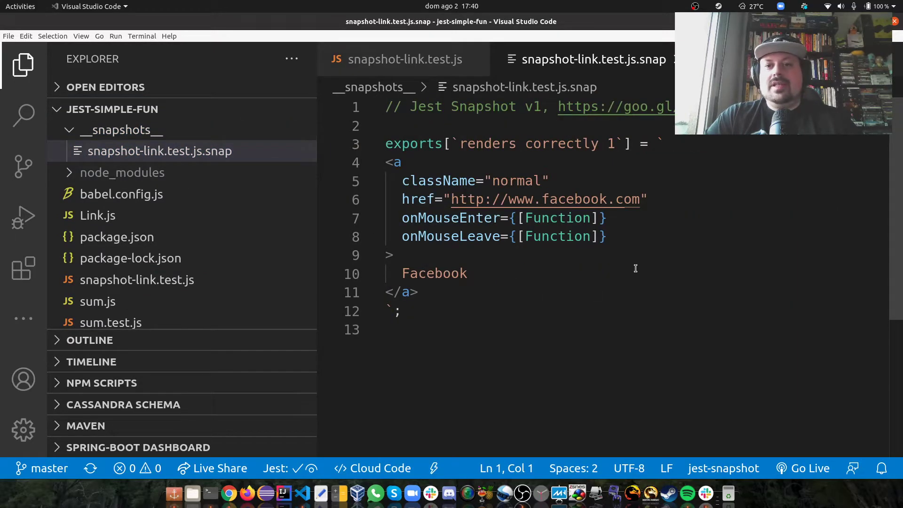
pyautogui.click(406, 59)
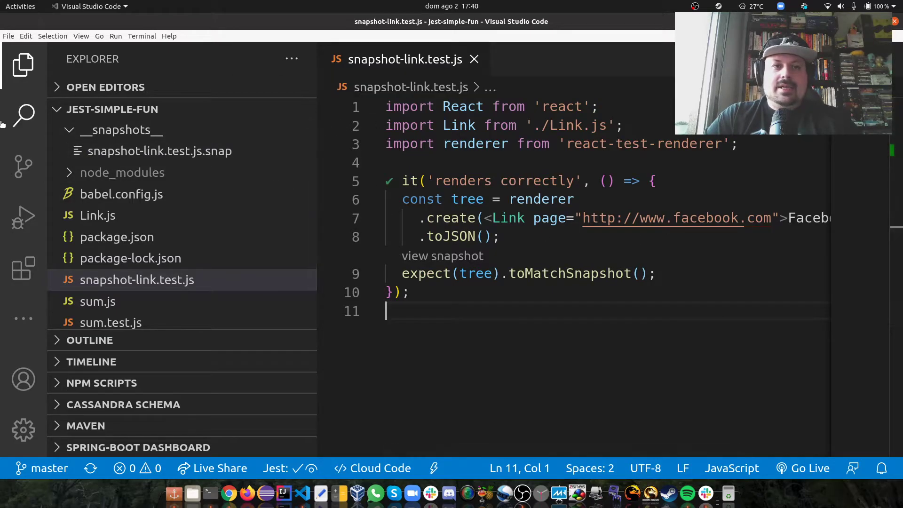
pyautogui.click(23, 65)
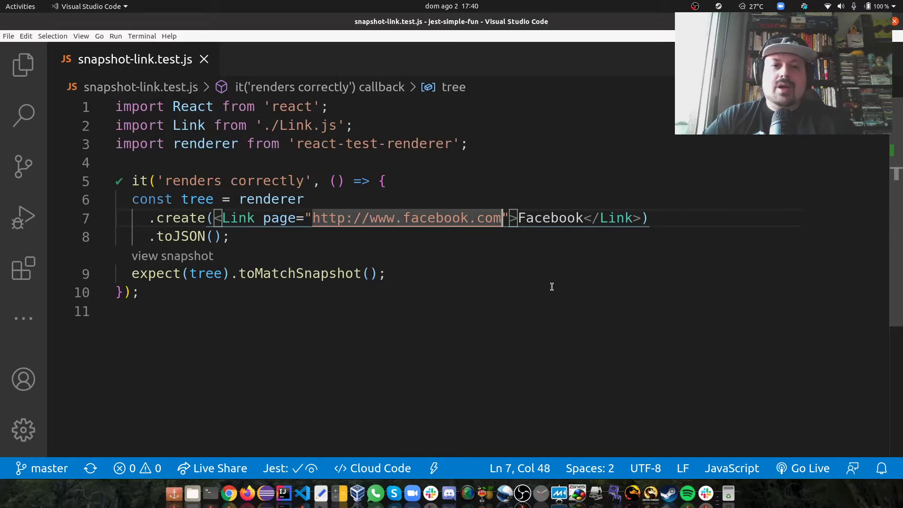
pyautogui.write('.br')
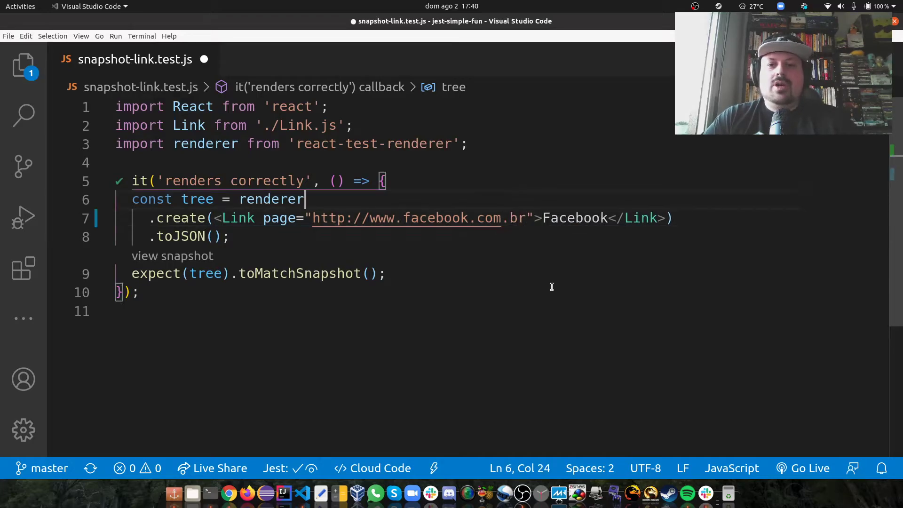
pyautogui.press('ctrl+s')
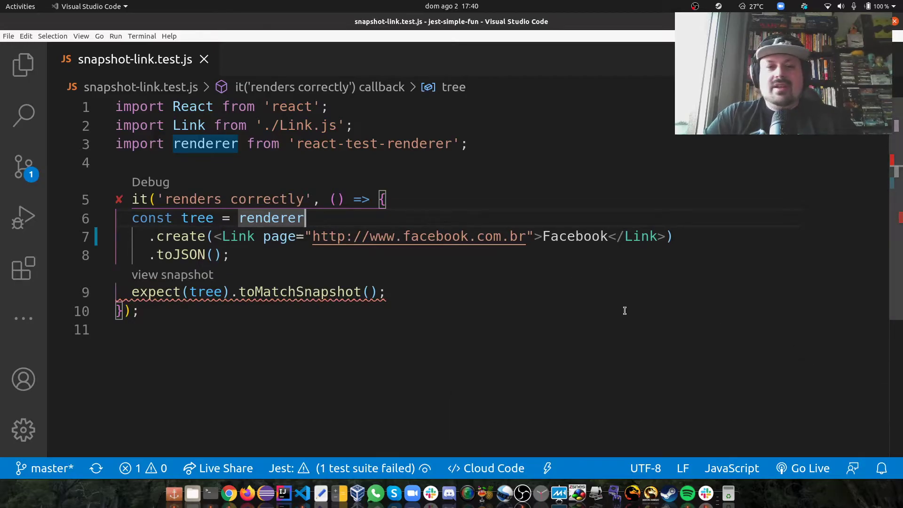
pyautogui.click(132, 329)
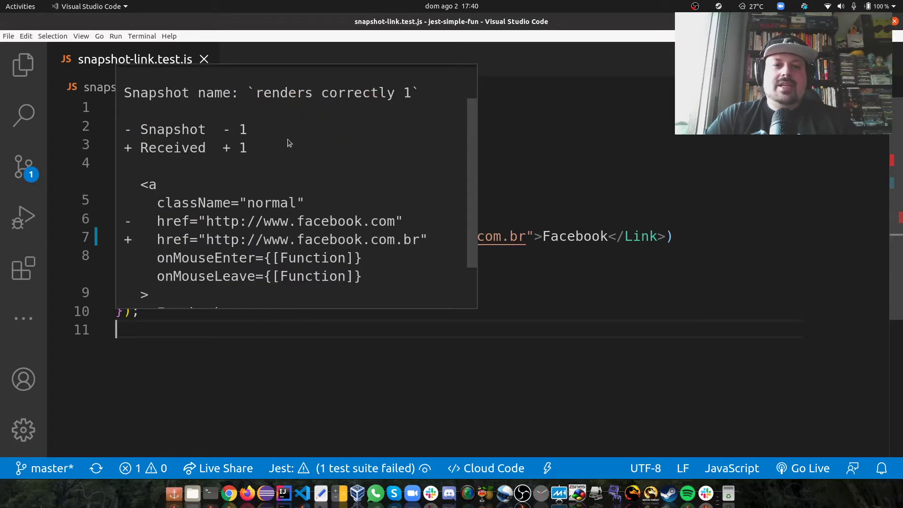
pyautogui.moveTo(401, 240)
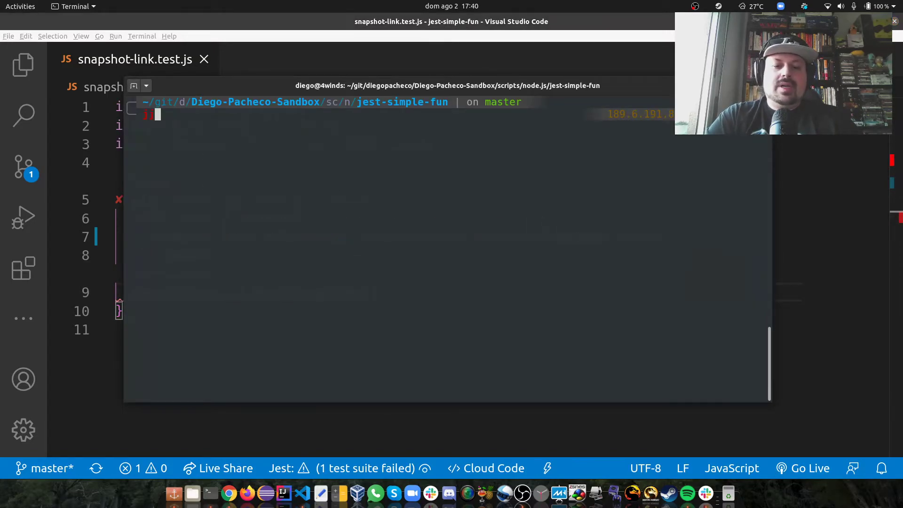
# Run jest and scroll through the failing href snapshot diff output
pyautogui.write('jest')
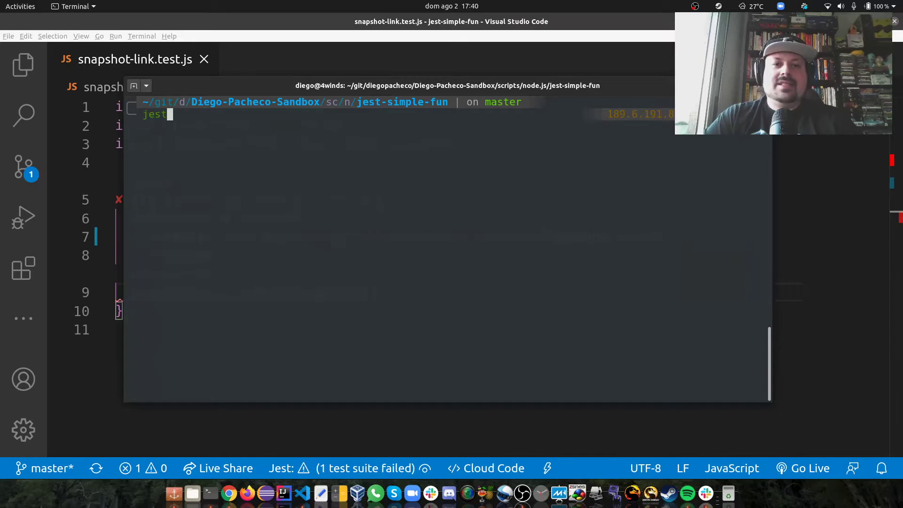
pyautogui.press('Return')
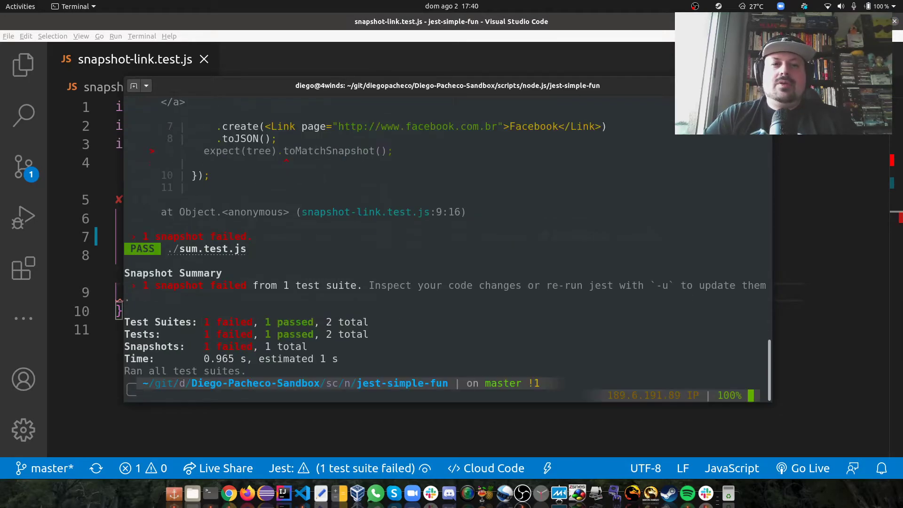
pyautogui.scroll(3)
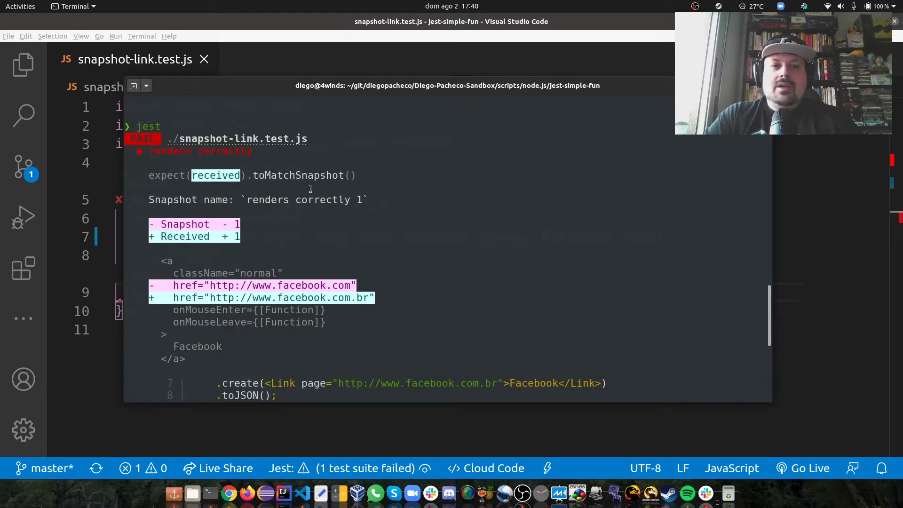
pyautogui.moveTo(234, 159)
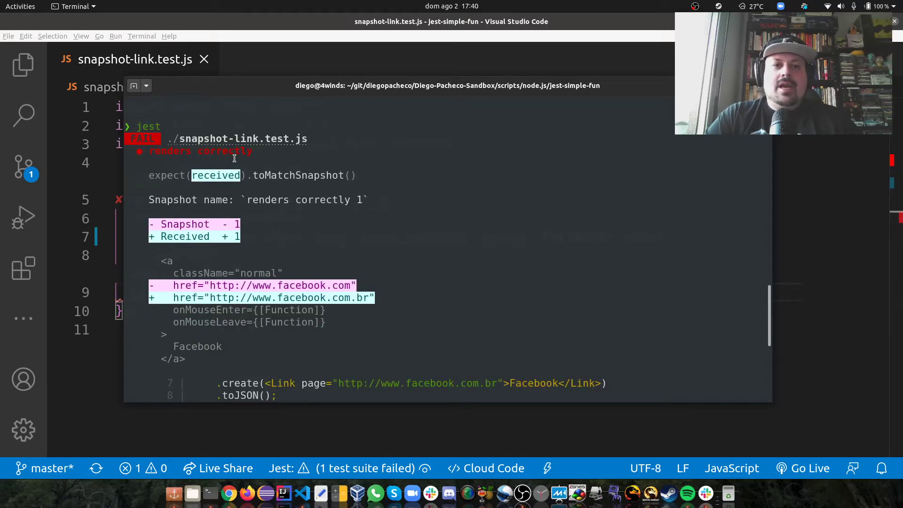
pyautogui.moveTo(197, 265)
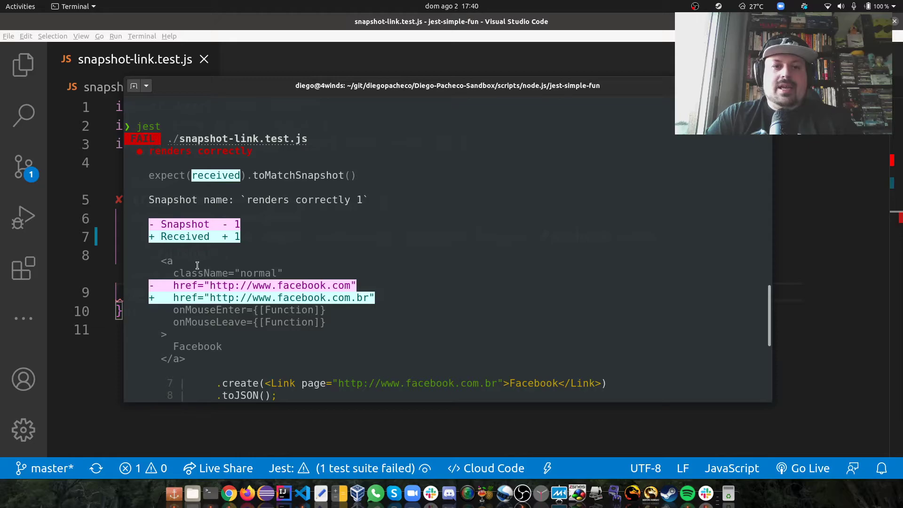
pyautogui.moveTo(398, 264)
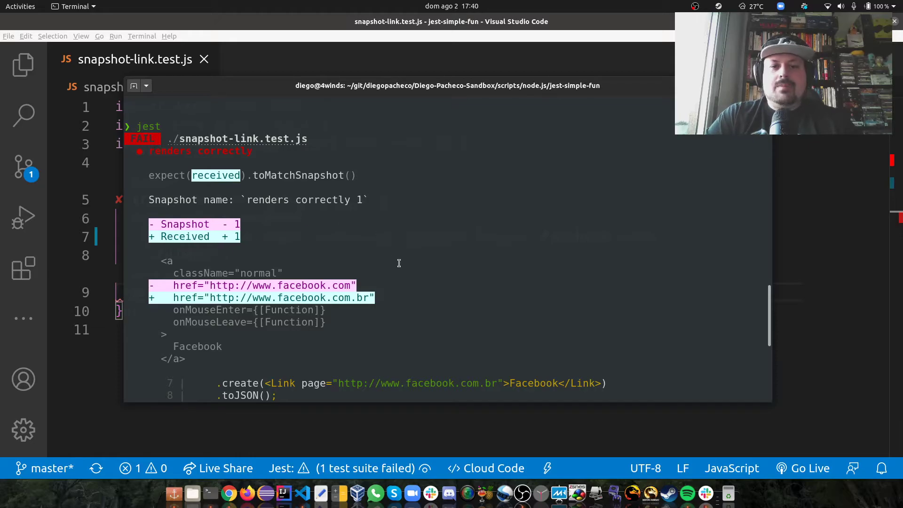
pyautogui.scroll(-3)
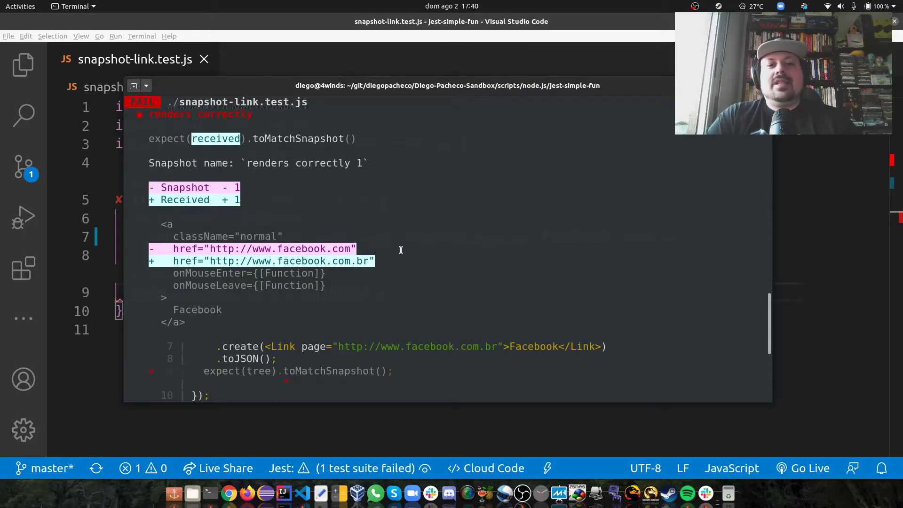
pyautogui.scroll(-3)
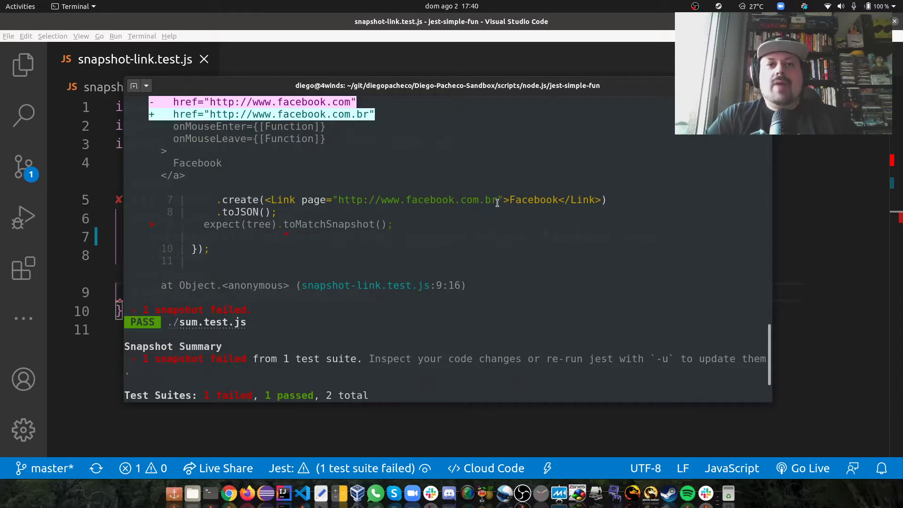
pyautogui.moveTo(650, 219)
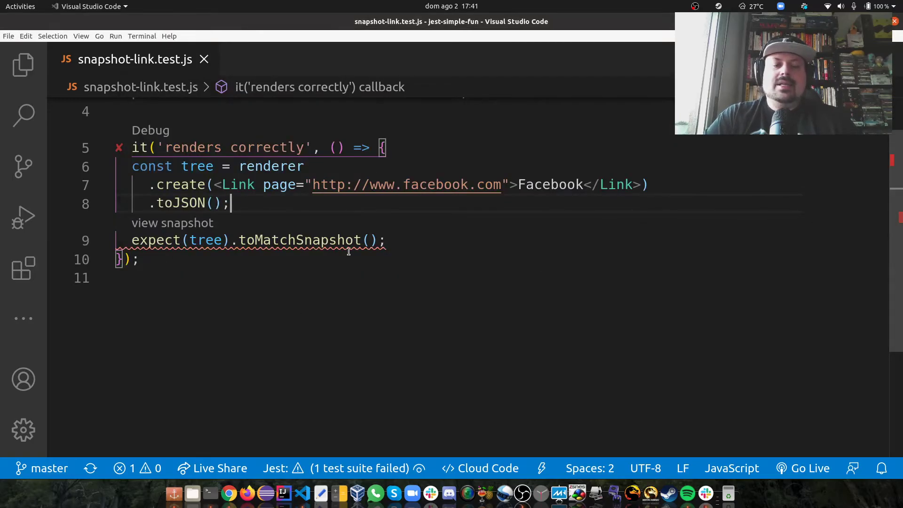
pyautogui.moveTo(356, 227)
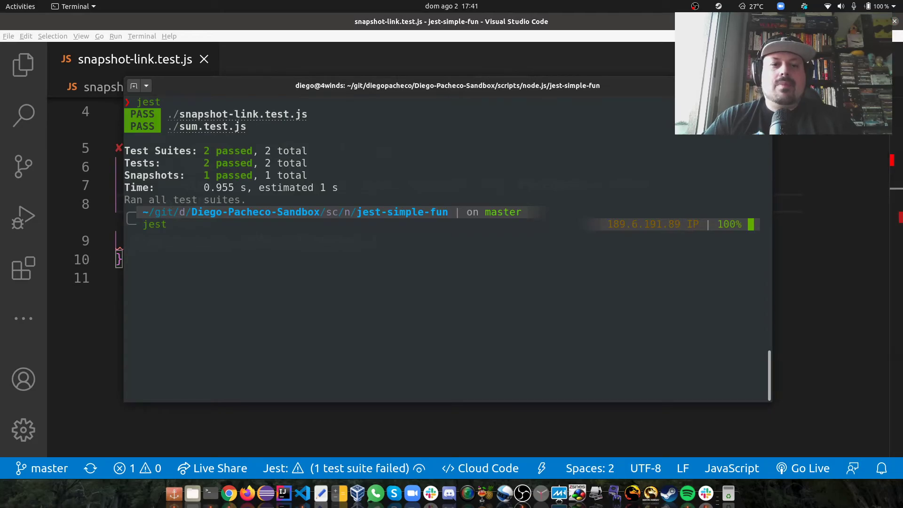
# Hide the terminal, re-add .br to the test URL, and type jest again
pyautogui.press('Return')
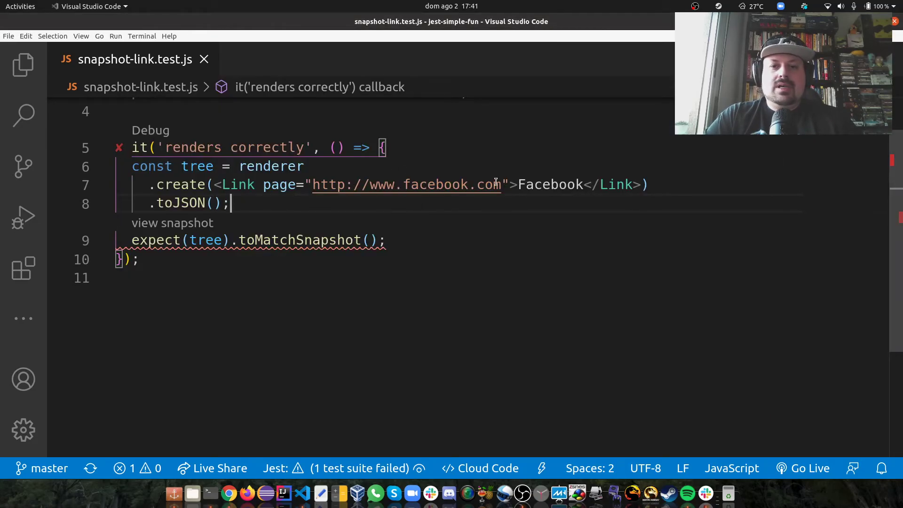
pyautogui.write('.br')
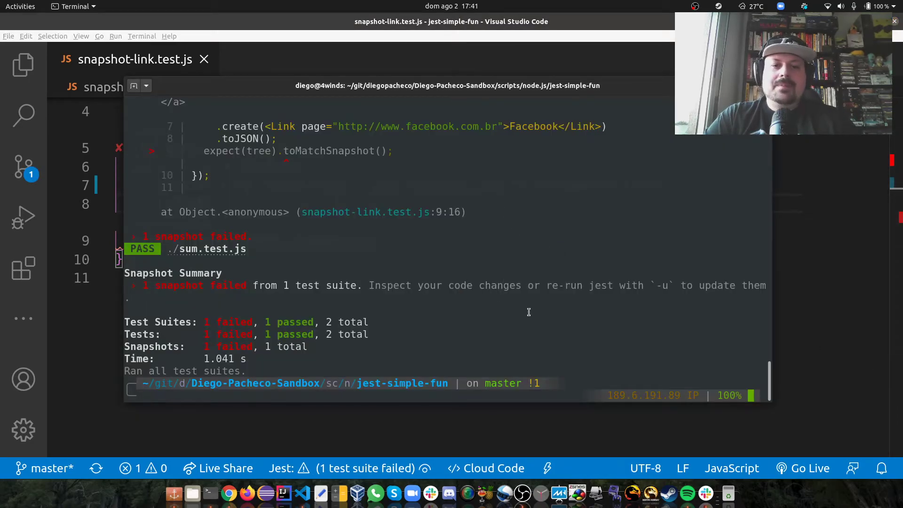
pyautogui.moveTo(489, 221)
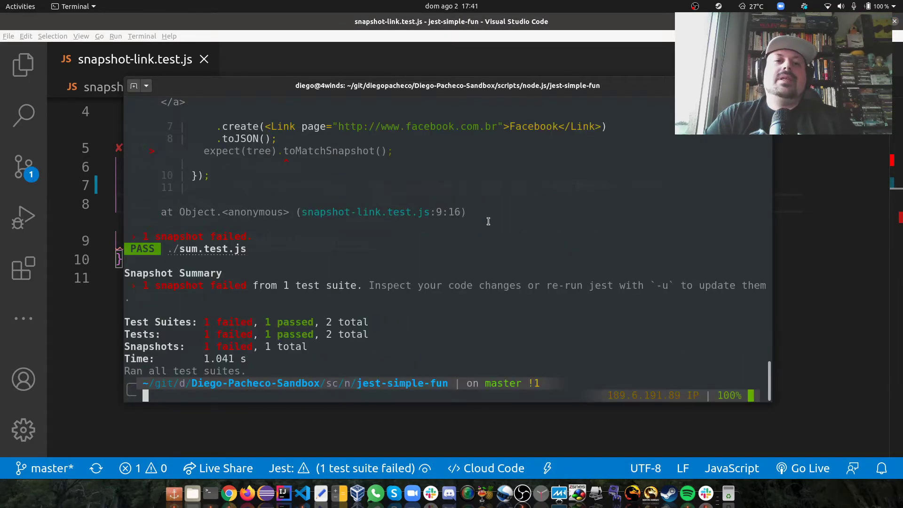
pyautogui.write('jest')
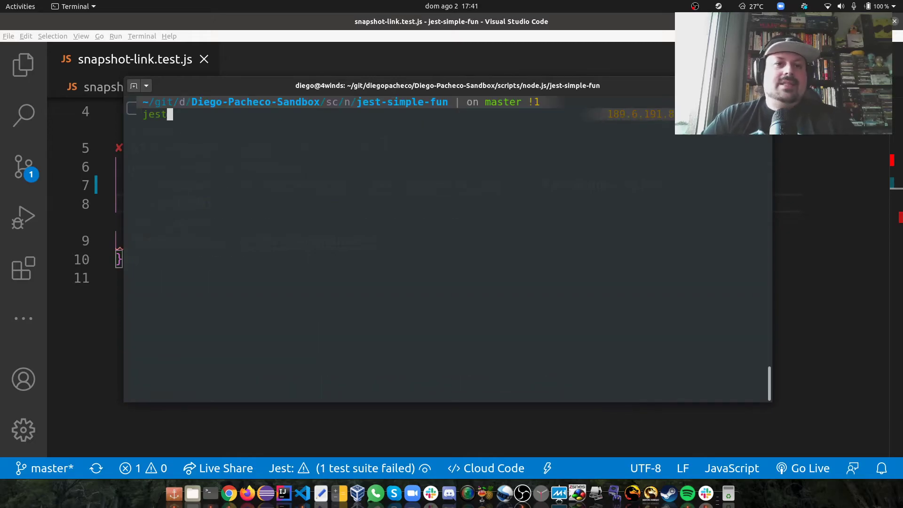
# Run jest -u to update the snapshot, then check the facebook.com.br href in the .snap file
pyautogui.write('-u')
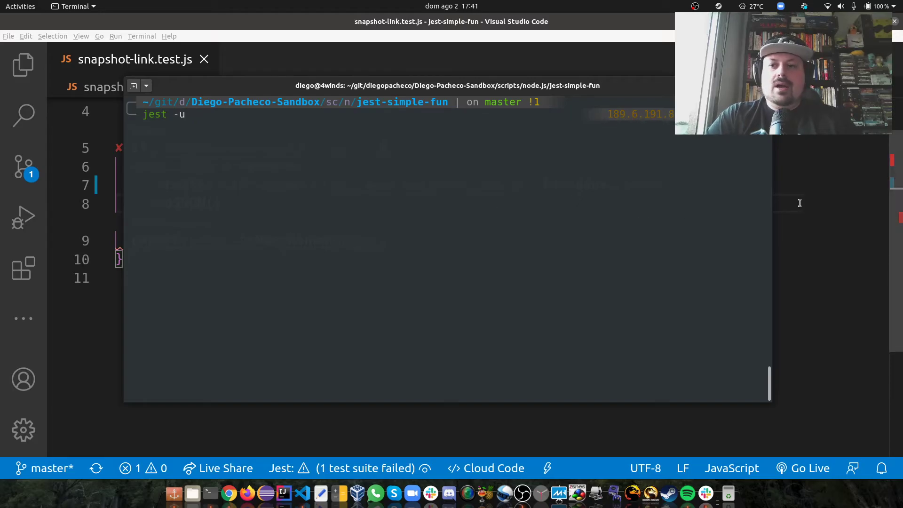
pyautogui.click(23, 65)
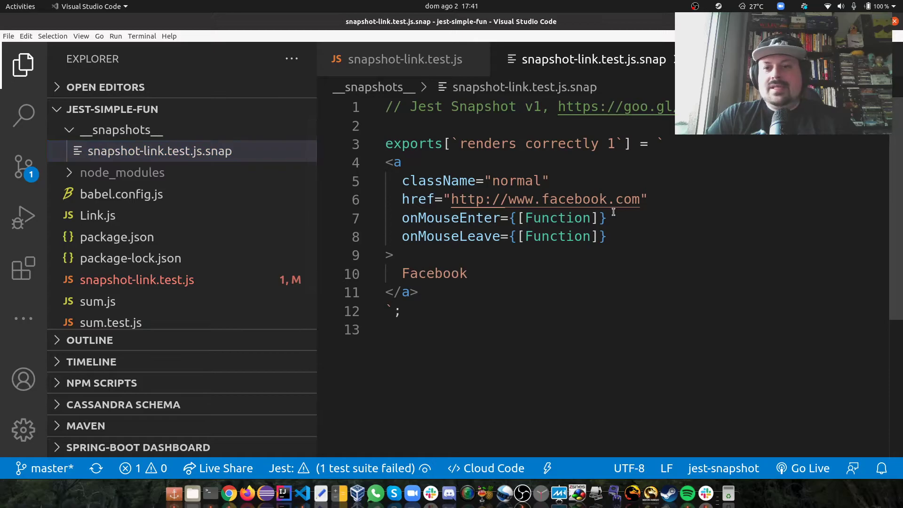
pyautogui.click(405, 59)
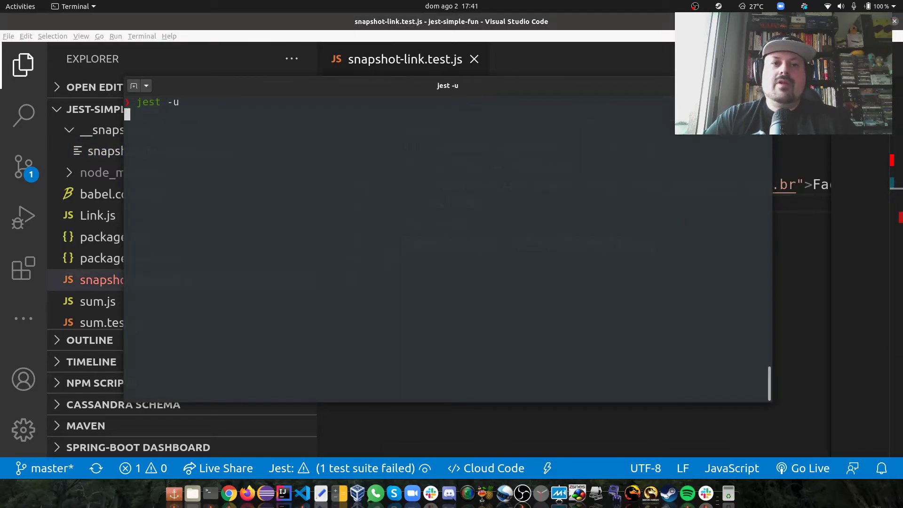
pyautogui.press('Return')
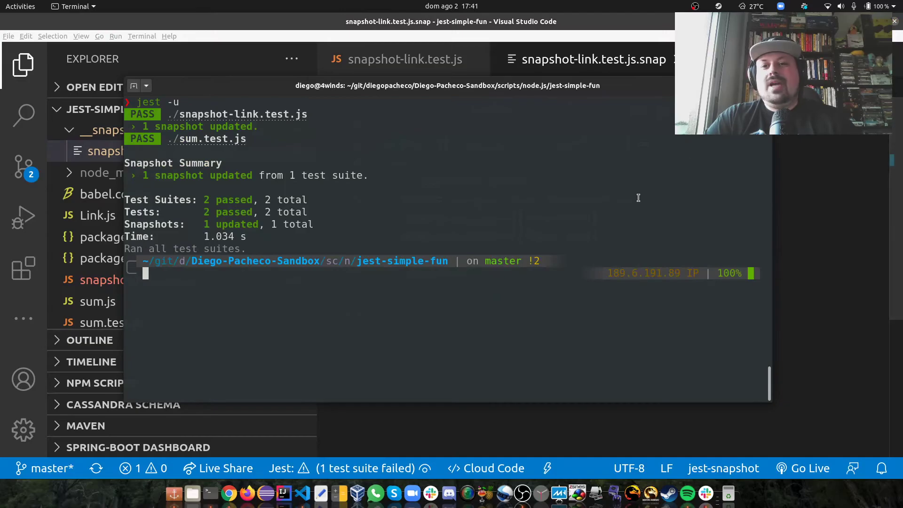
pyautogui.click(590, 60)
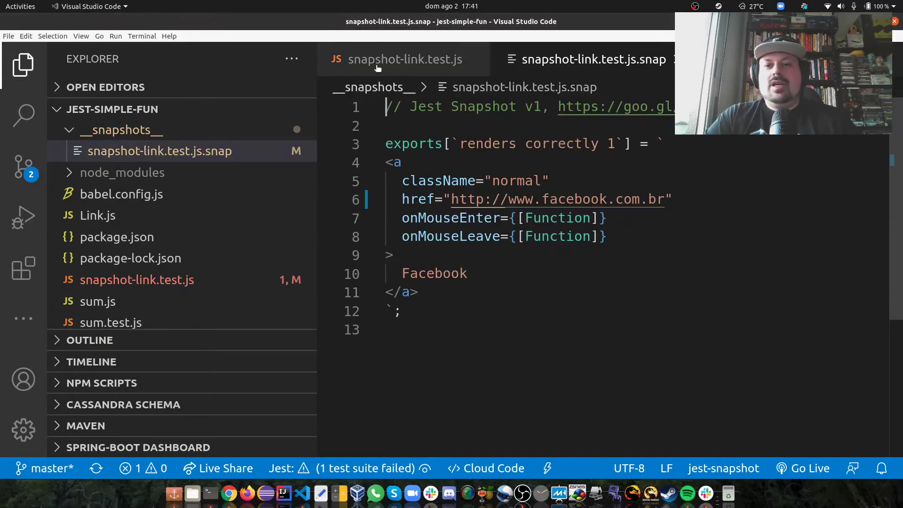
# In snapshot-link.test.js, dismiss the Jest snapshot-update prompt and rerun jest in the terminal
pyautogui.click(405, 59)
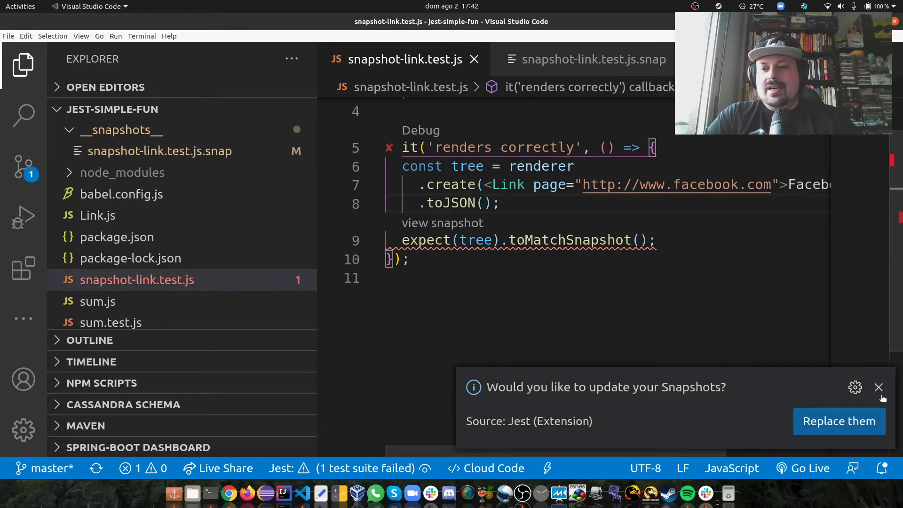
pyautogui.click(839, 421)
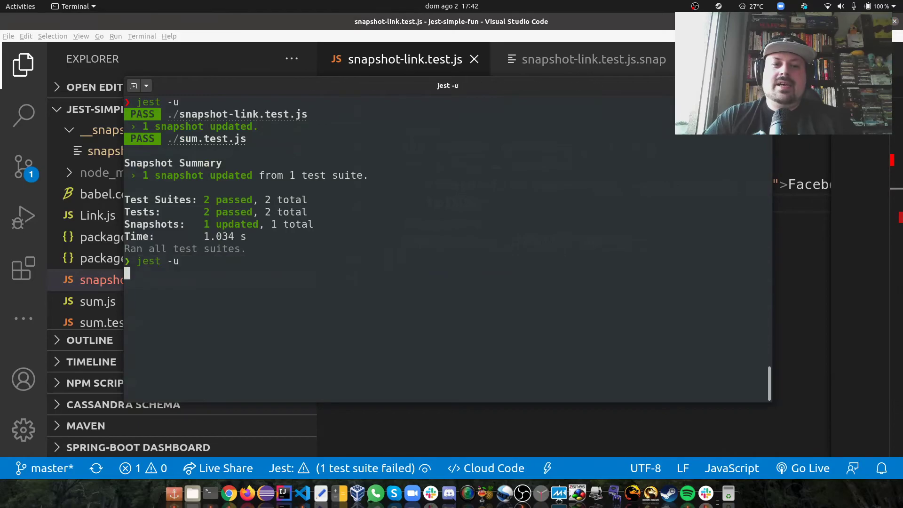
pyautogui.press('Return')
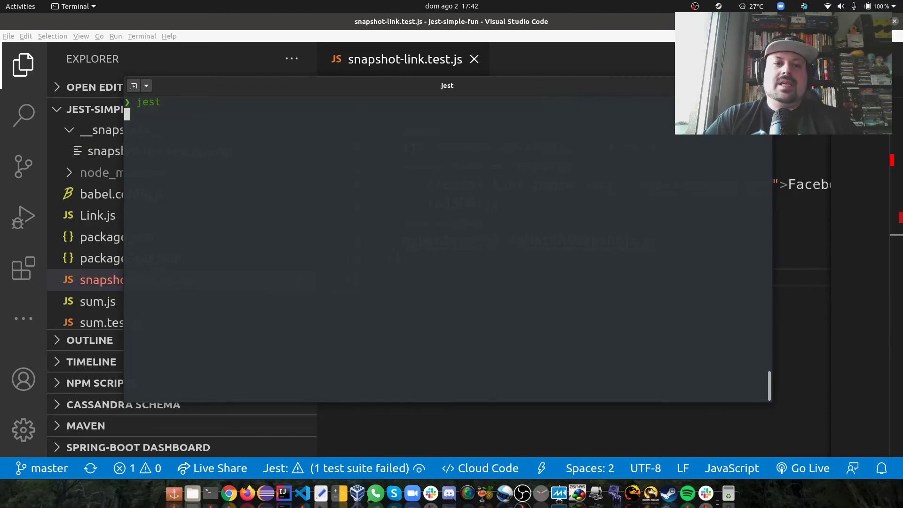
pyautogui.press('Return')
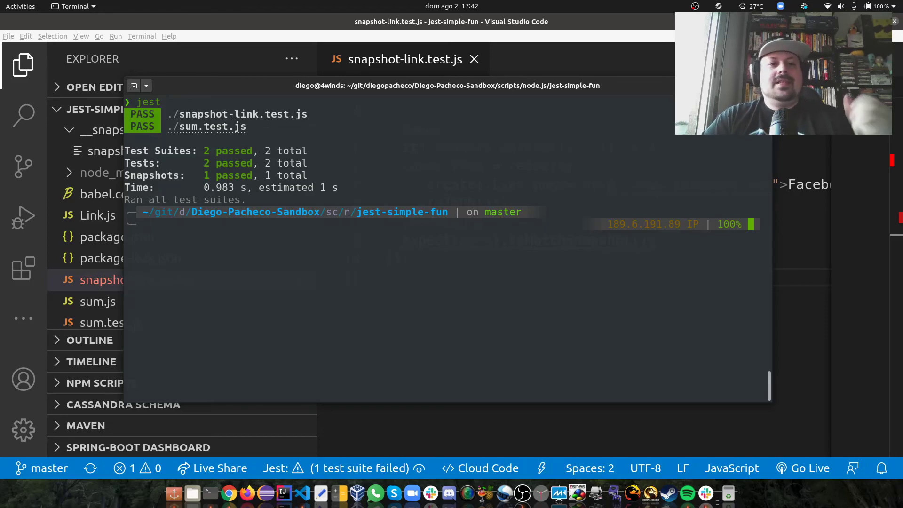
pyautogui.moveTo(533, 116)
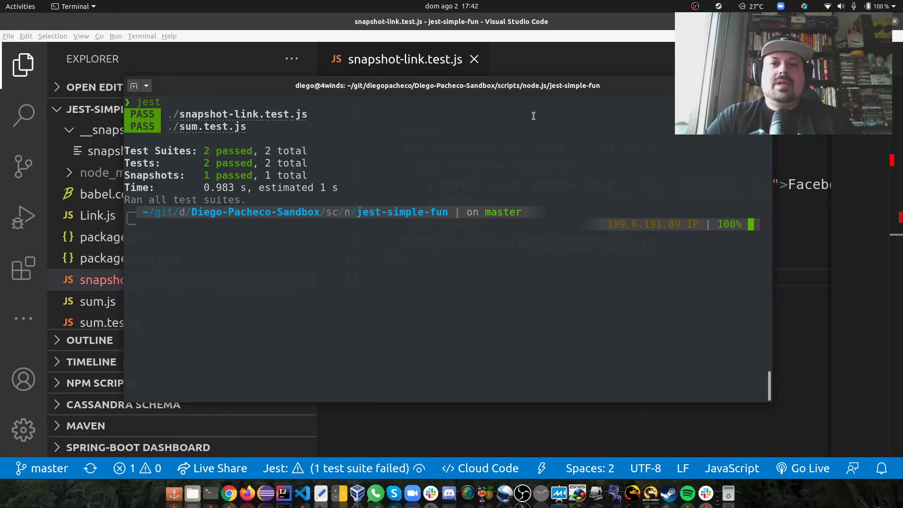